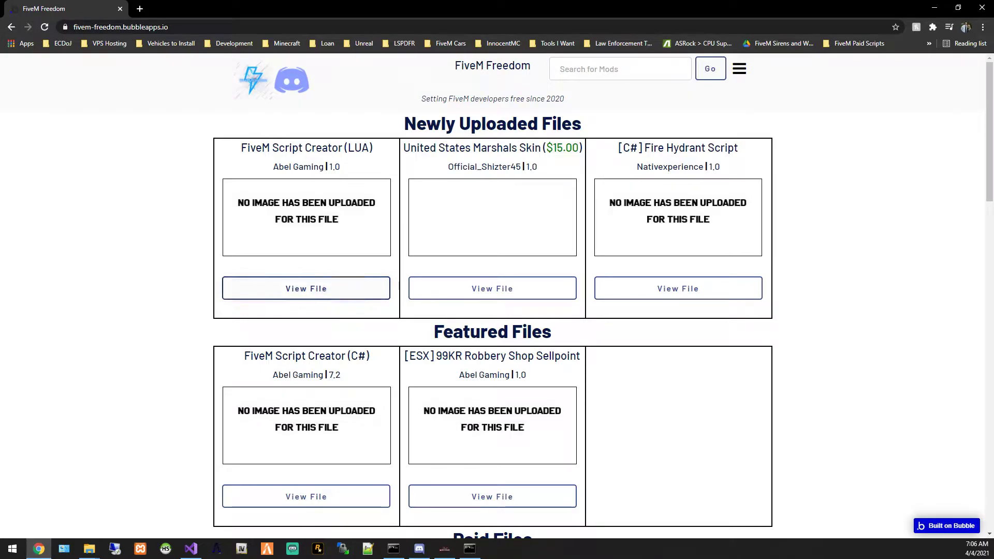
Open the FiveM Script Creator (LUA) file page, then look through the editor's menus
{"action": "left_click", "coordinate": [306, 288]}
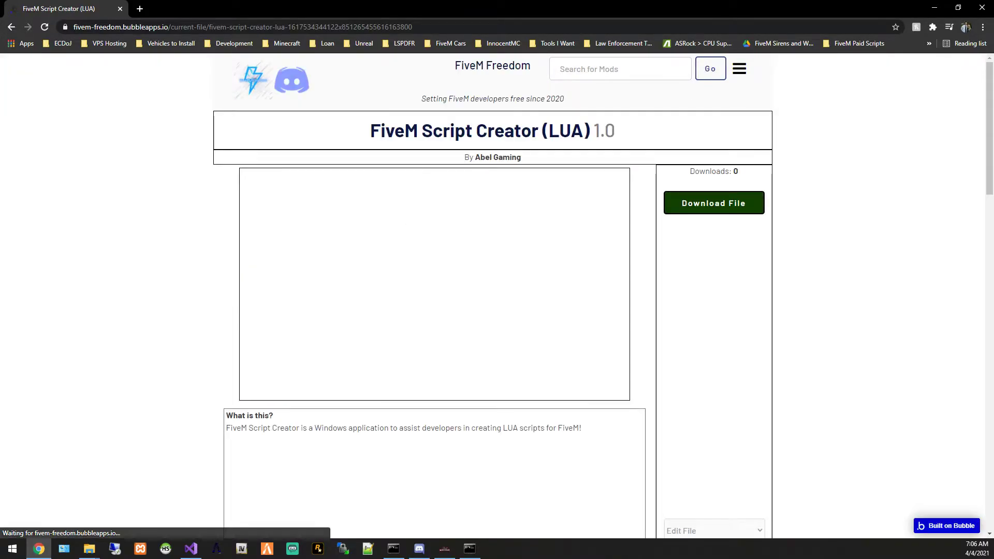
{"action": "scroll", "scroll_direction": "down", "scroll_amount": 3}
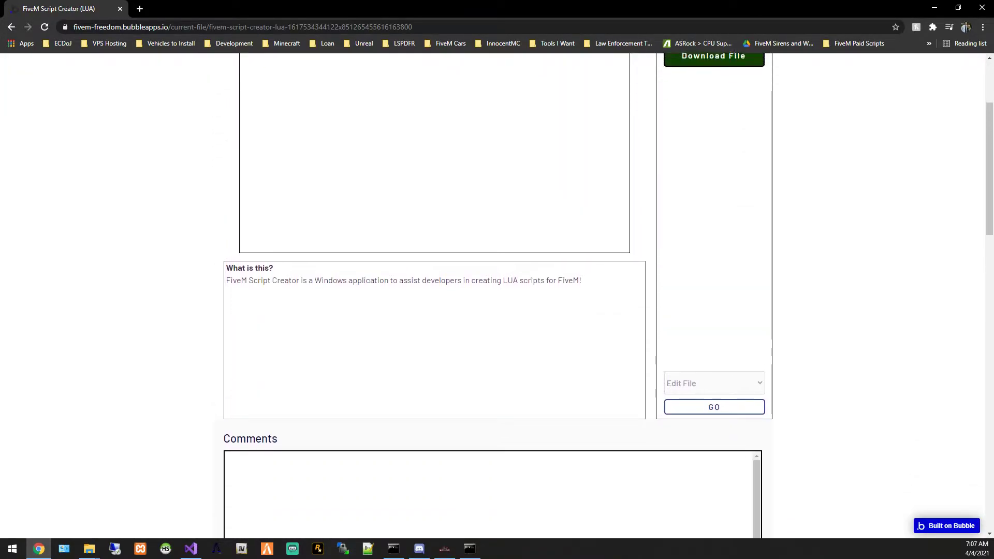
{"action": "scroll", "scroll_direction": "up", "scroll_amount": 3}
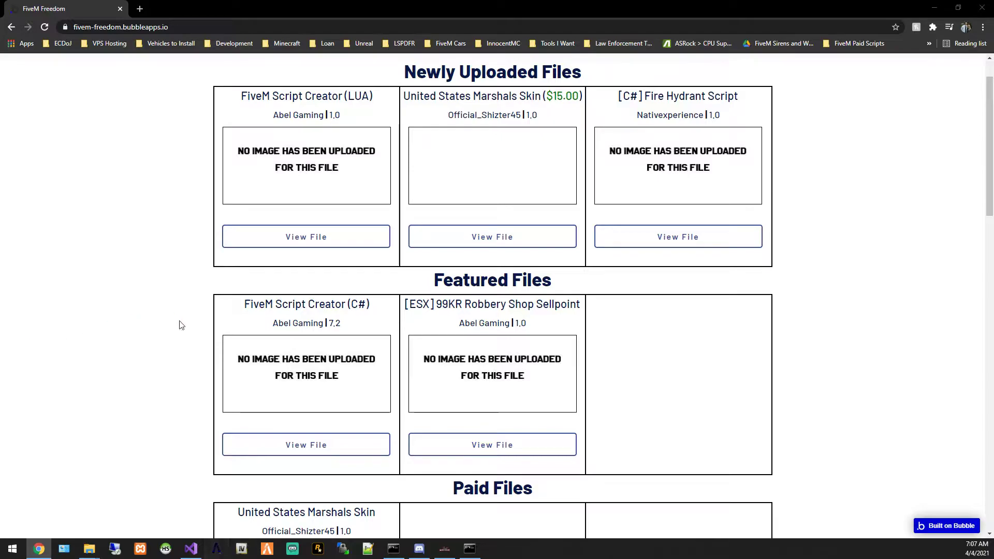
{"action": "mouse_move", "coordinate": [226, 314]}
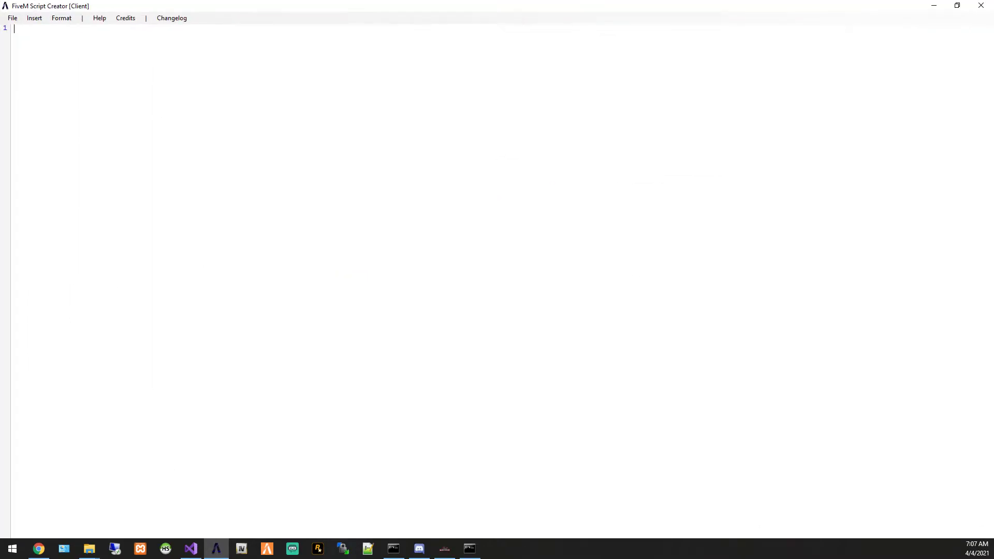
{"action": "left_click", "coordinate": [61, 18]}
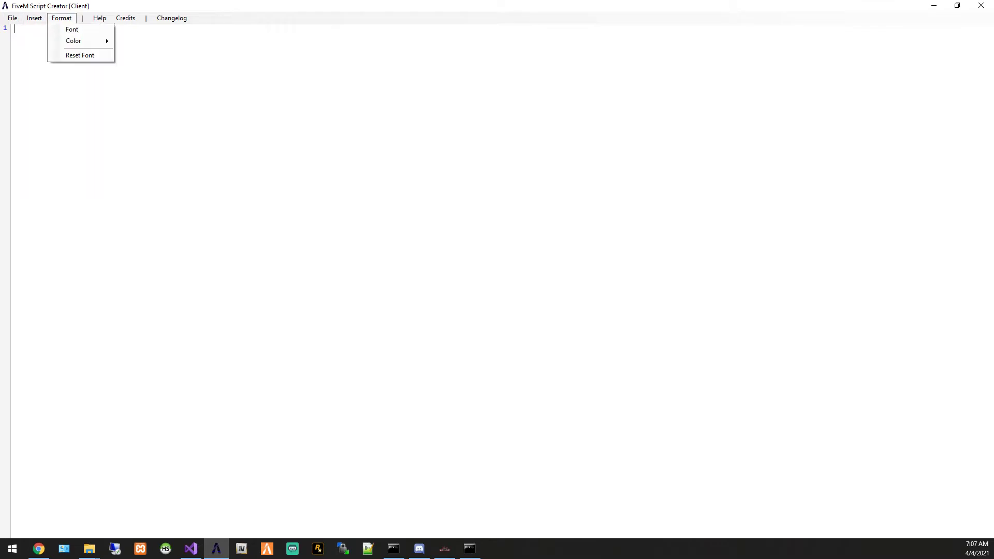
{"action": "left_click", "coordinate": [11, 17]}
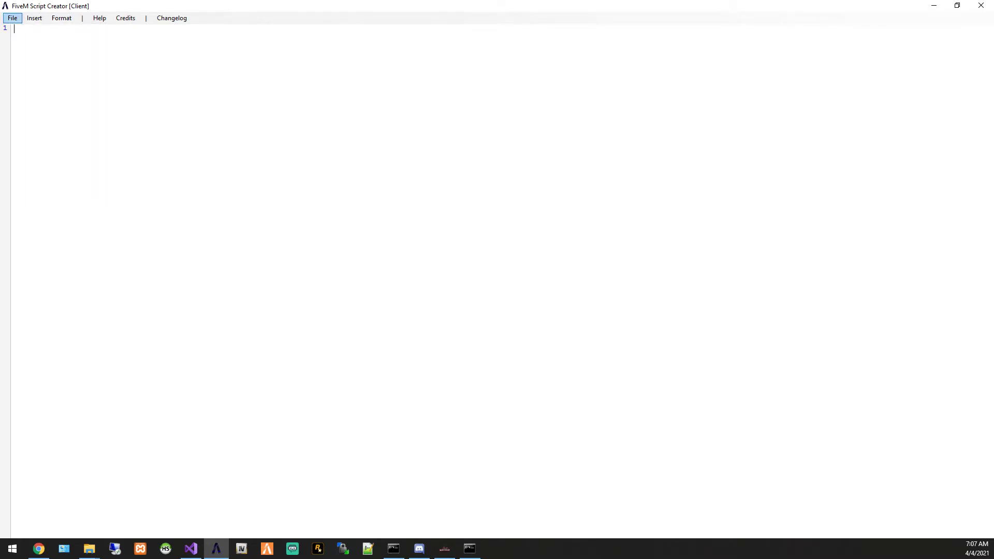
{"action": "left_click", "coordinate": [38, 548]}
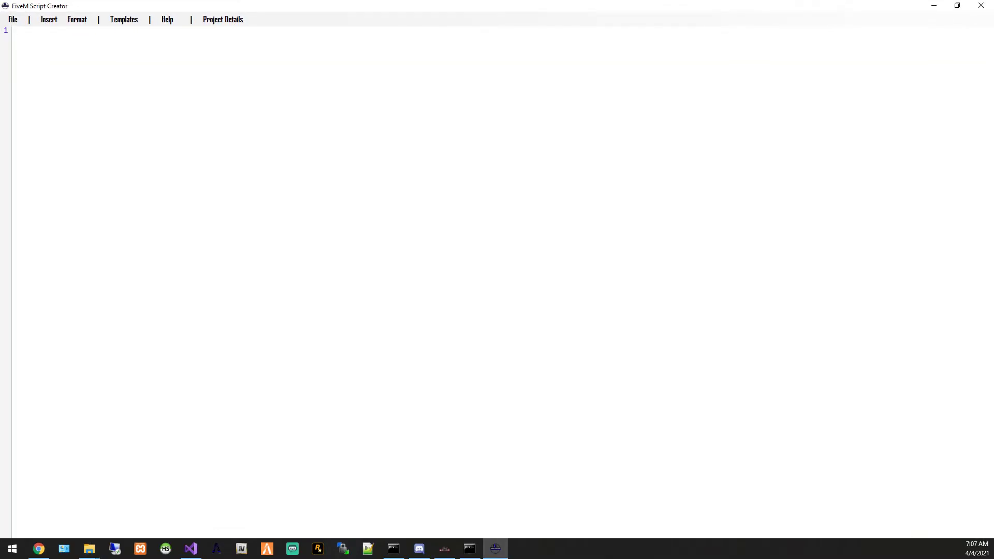
Create a project named Tutorial by Abel Gaming, version 1.0
{"action": "left_click", "coordinate": [222, 20]}
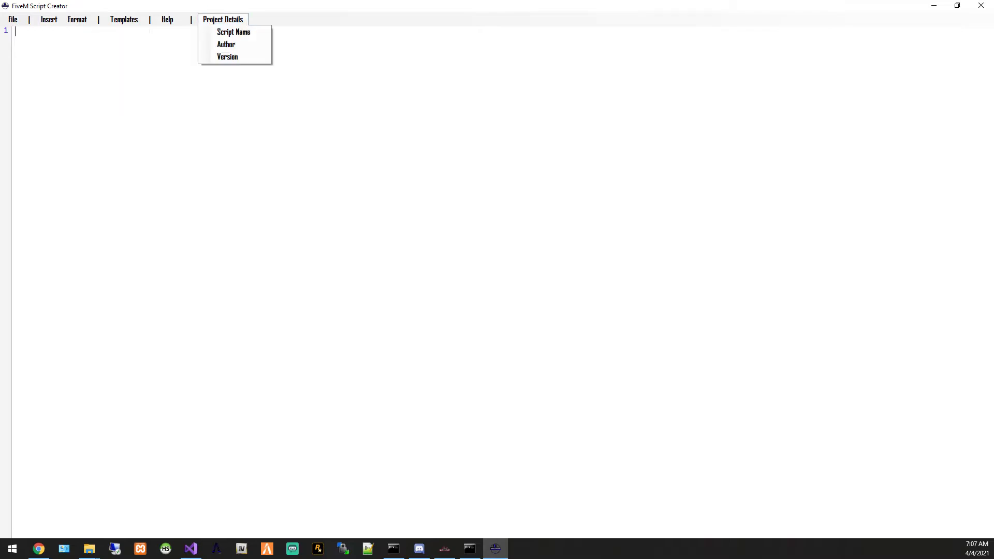
{"action": "mouse_move", "coordinate": [227, 56]}
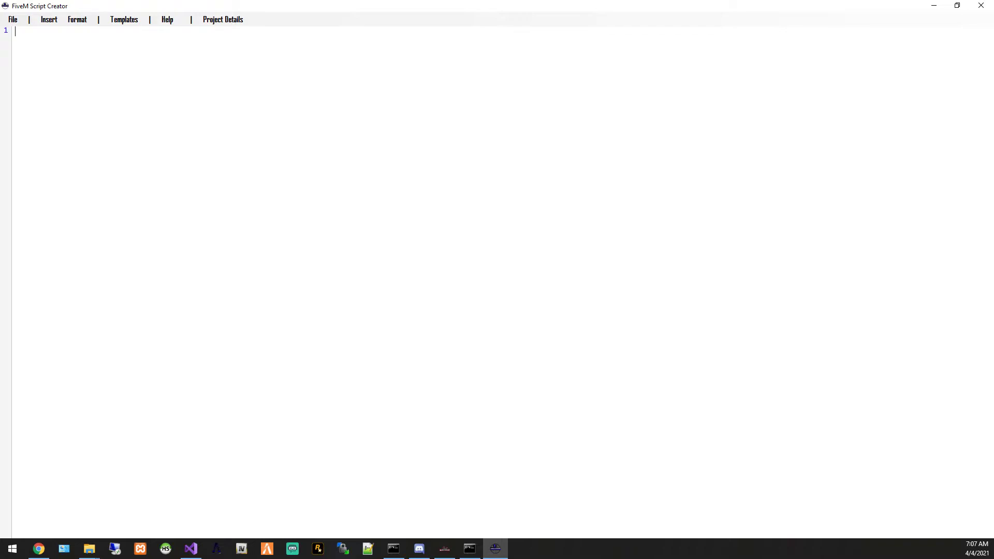
{"action": "left_click", "coordinate": [222, 19]}
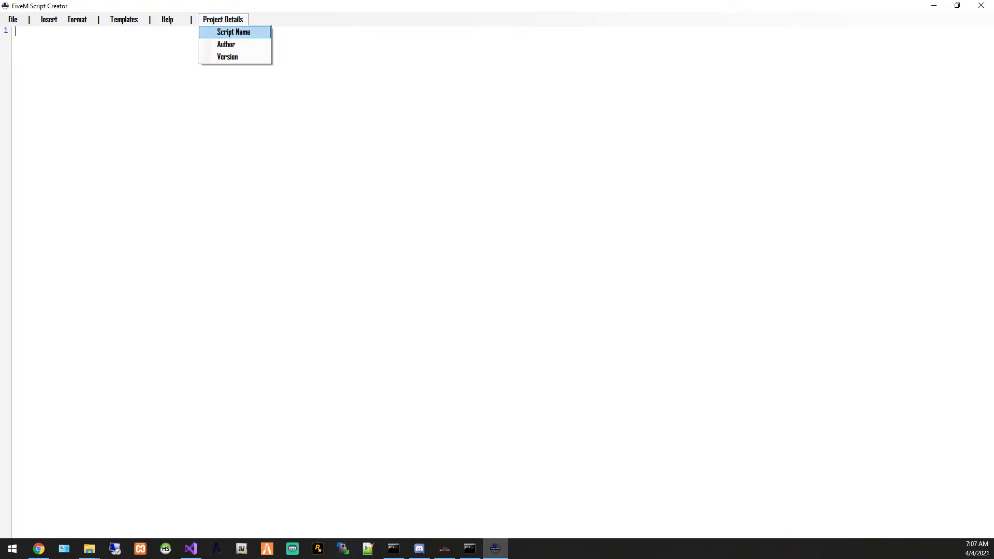
{"action": "left_click", "coordinate": [222, 19]}
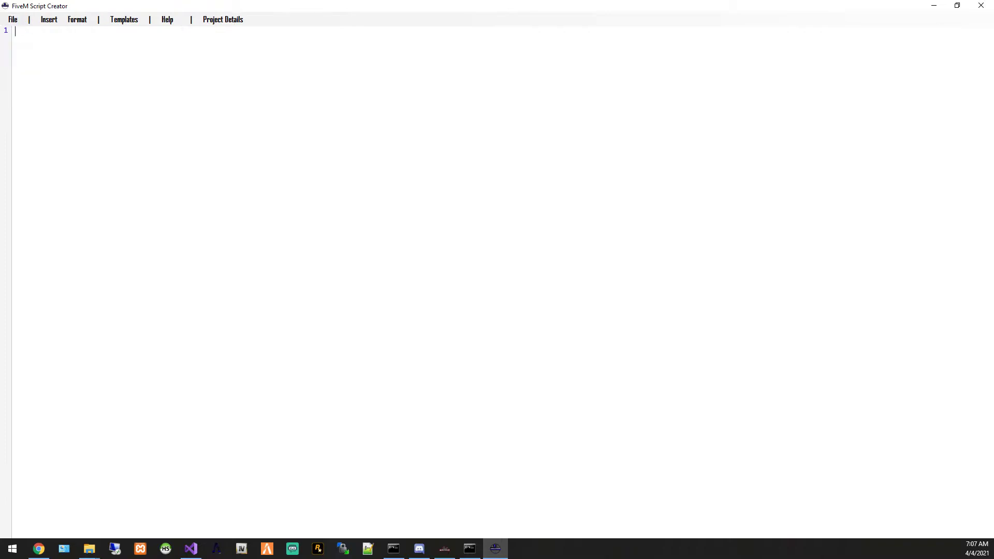
{"action": "left_click", "coordinate": [12, 20]}
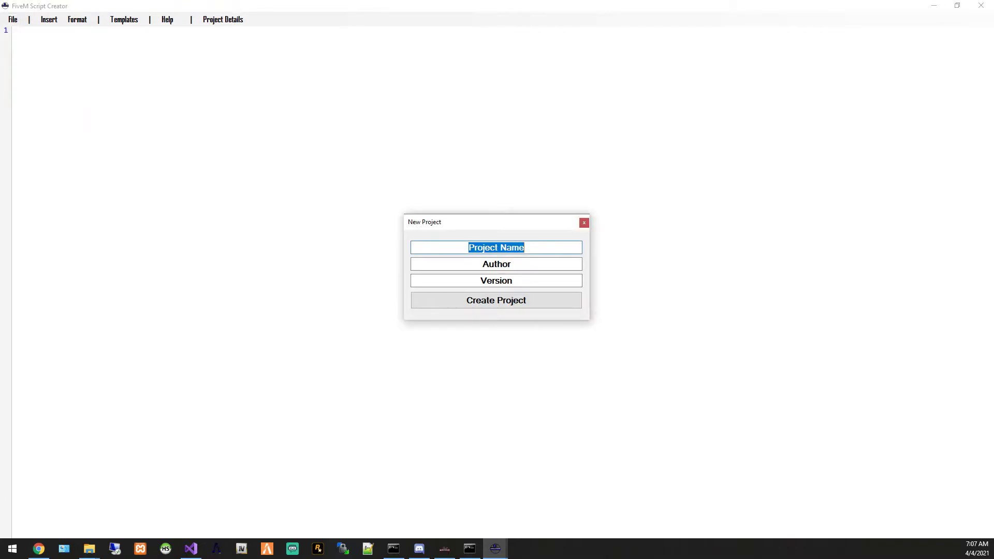
{"action": "type", "text": "Tutorial"}
{"action": "left_click", "coordinate": [496, 264]}
{"action": "type", "text": "Abel Gaming"}
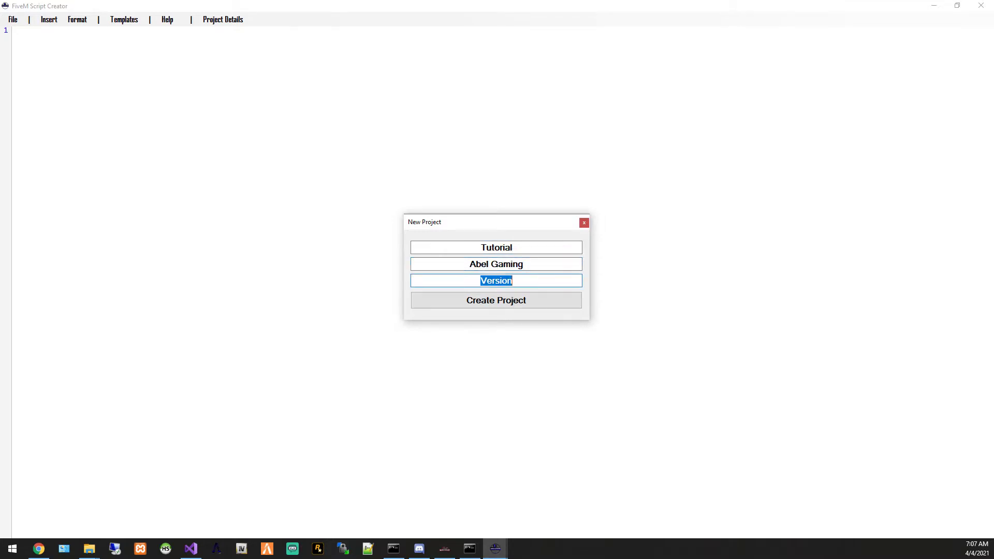
{"action": "type", "text": "1.0"}
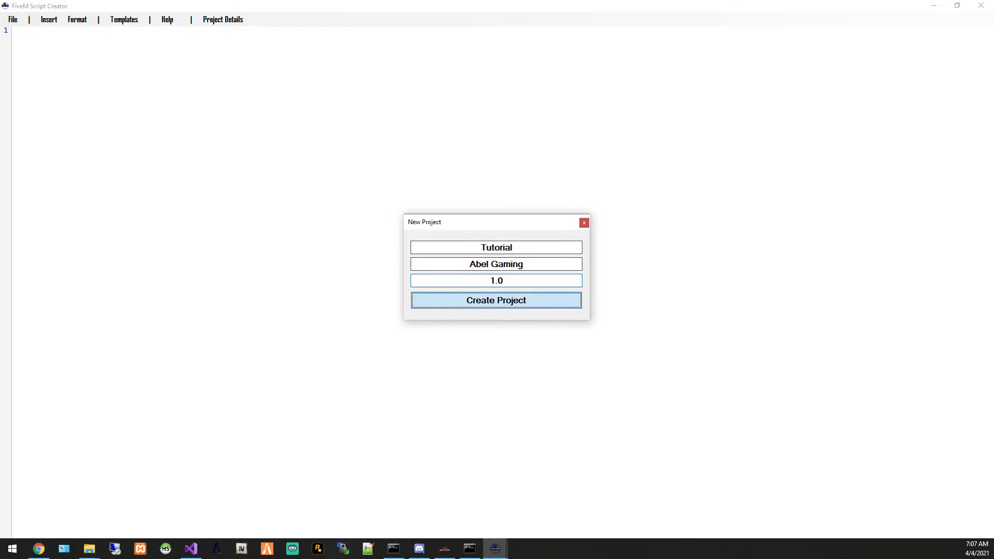
{"action": "left_click", "coordinate": [496, 300]}
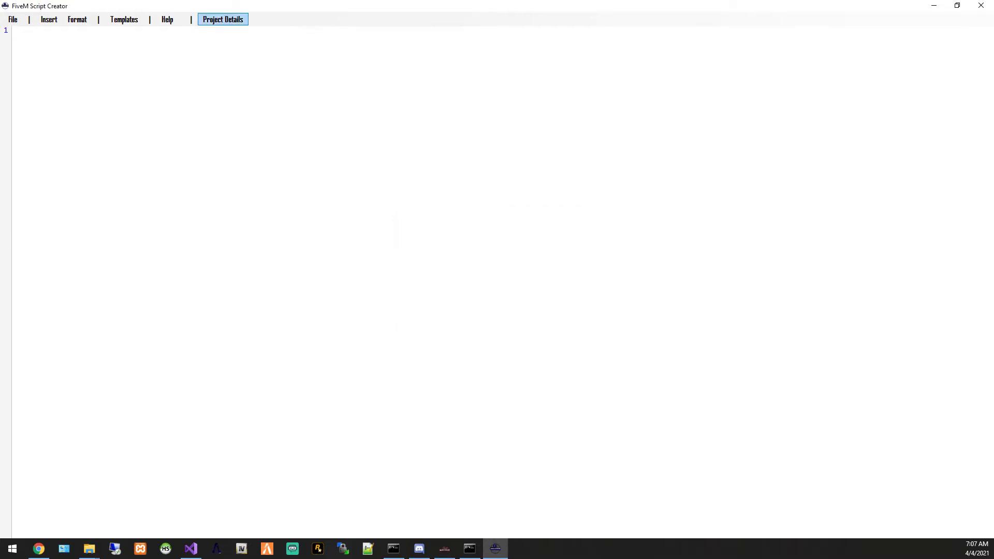
Review the Project Details and Templates menus without choosing a template
{"action": "left_click", "coordinate": [223, 20]}
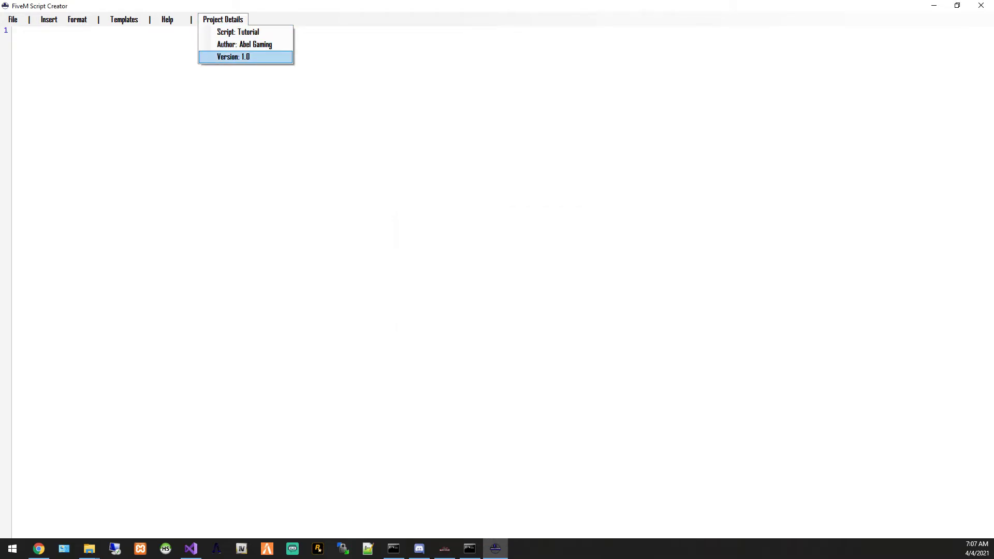
{"action": "left_click", "coordinate": [124, 20]}
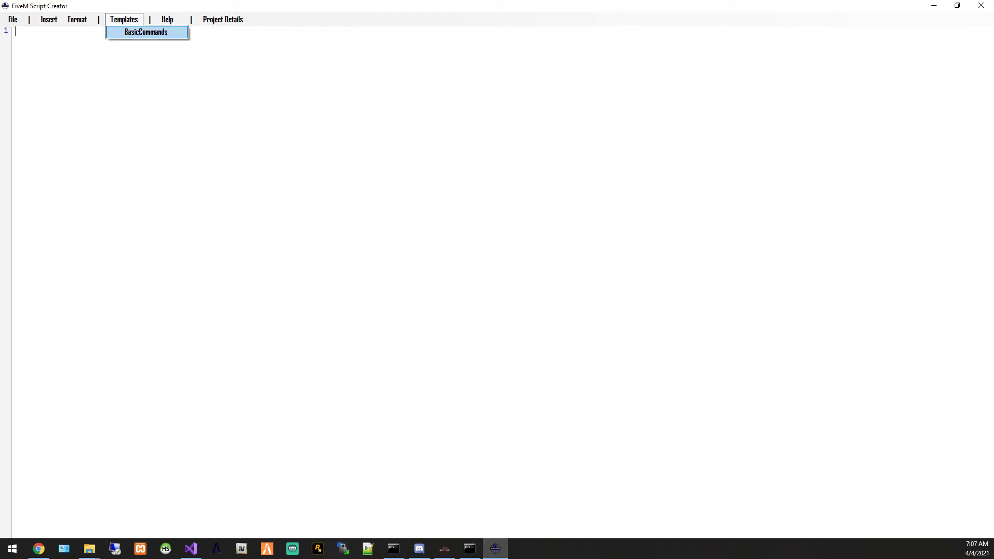
{"action": "left_click", "coordinate": [124, 19]}
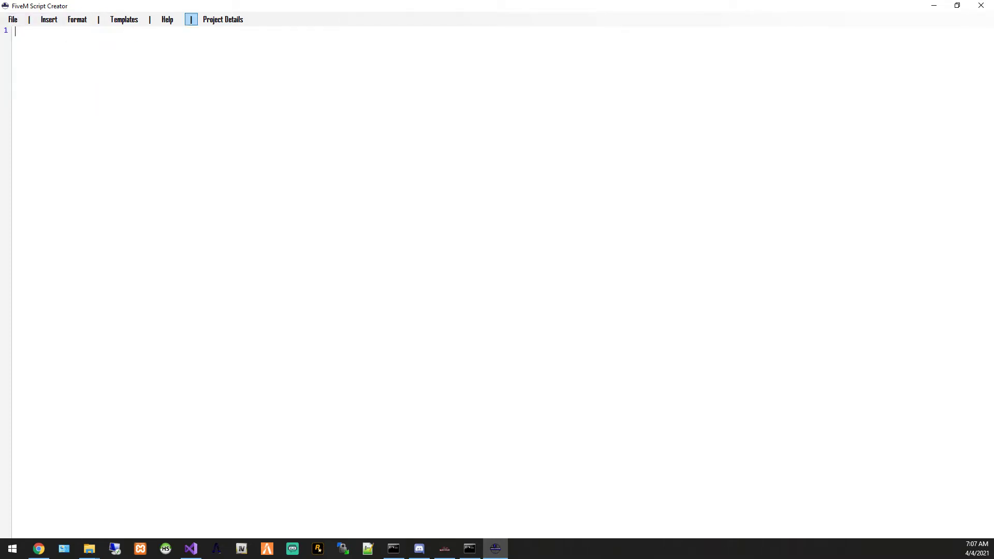
Add a single-line comment and a RegisterCommand snippet to the script
{"action": "left_click", "coordinate": [48, 19]}
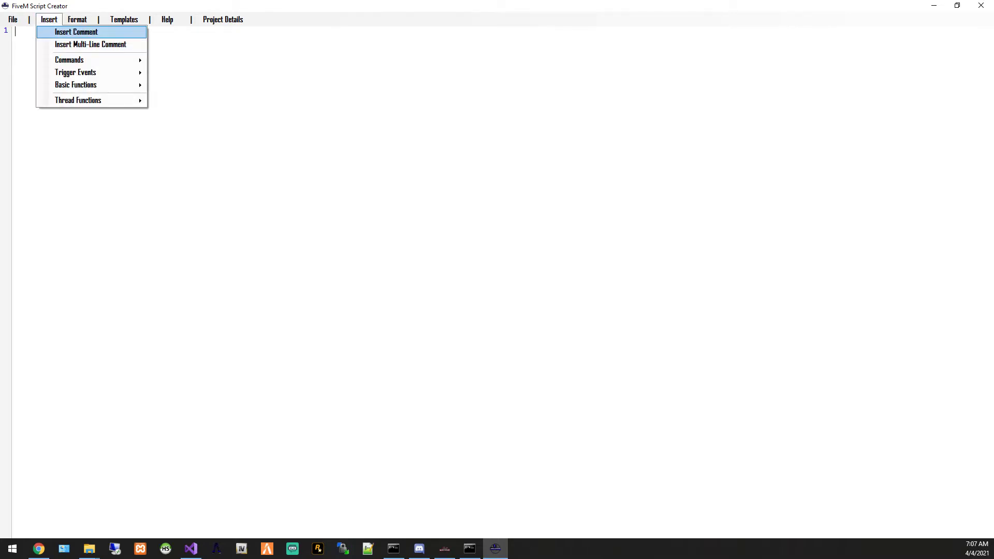
{"action": "left_click", "coordinate": [76, 31]}
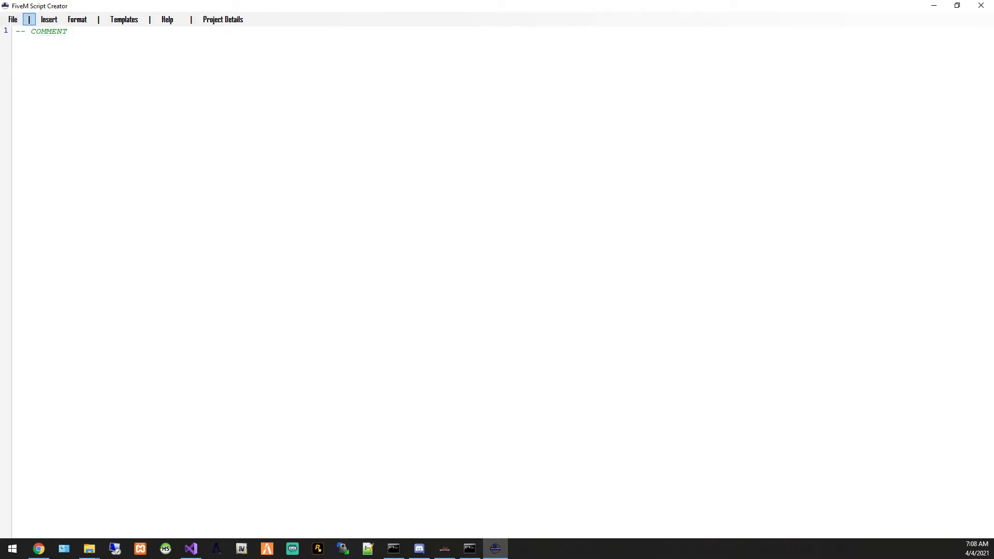
{"action": "left_click", "coordinate": [49, 19]}
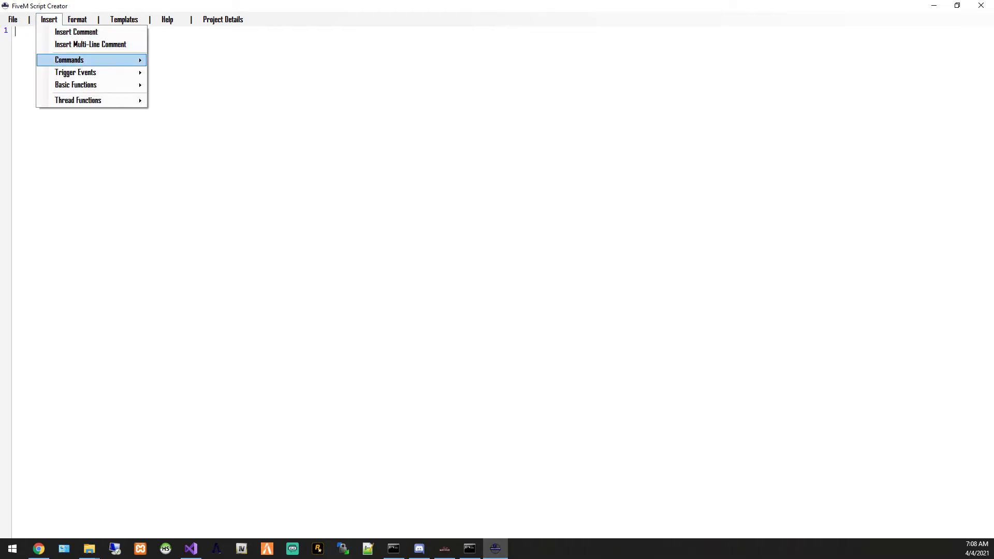
{"action": "left_click", "coordinate": [69, 60]}
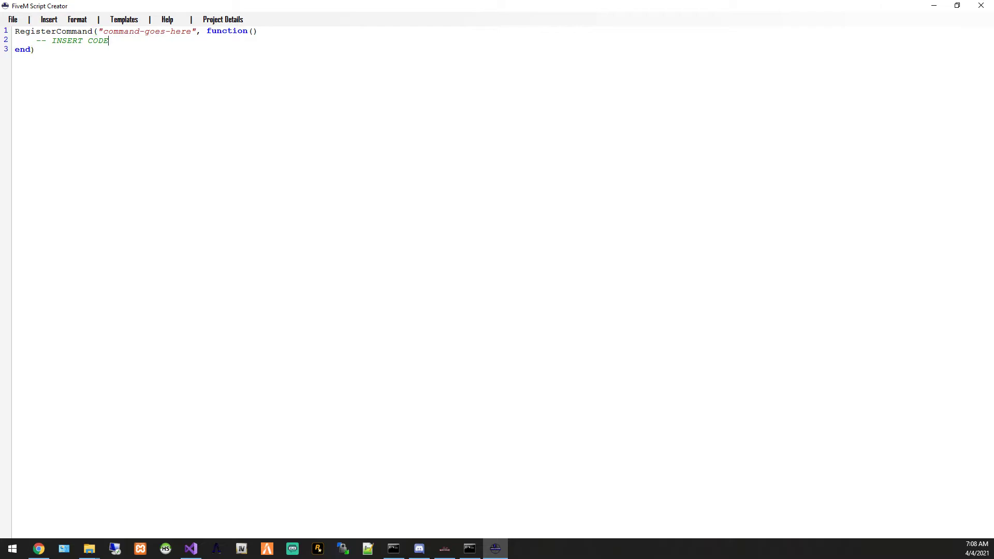
{"action": "double_click", "coordinate": [147, 30]}
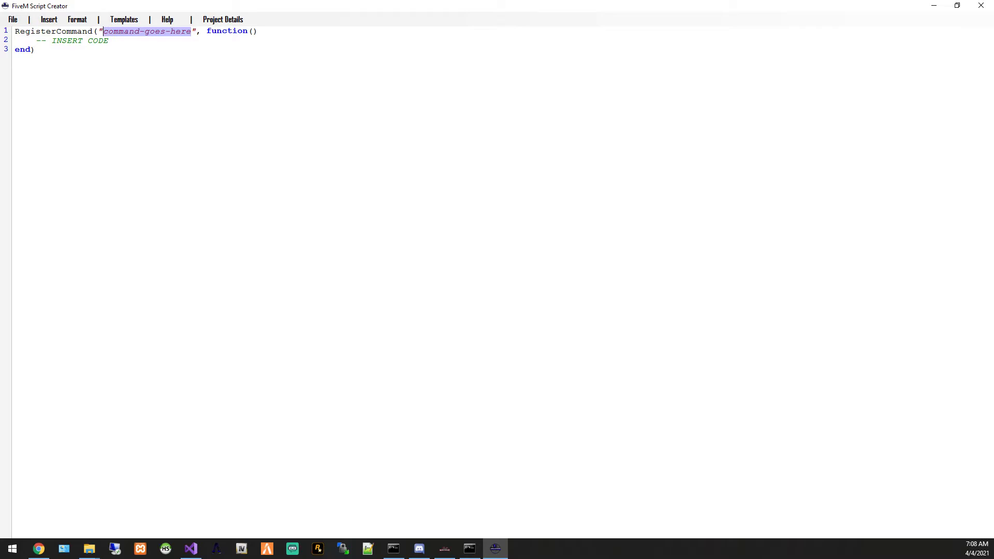
{"action": "left_click", "coordinate": [48, 19]}
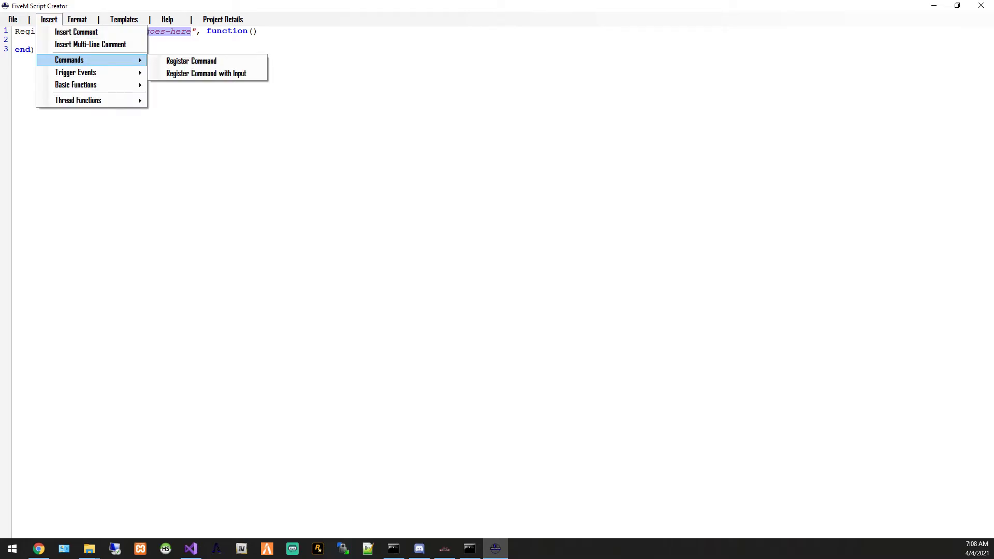
{"action": "left_click", "coordinate": [190, 60]}
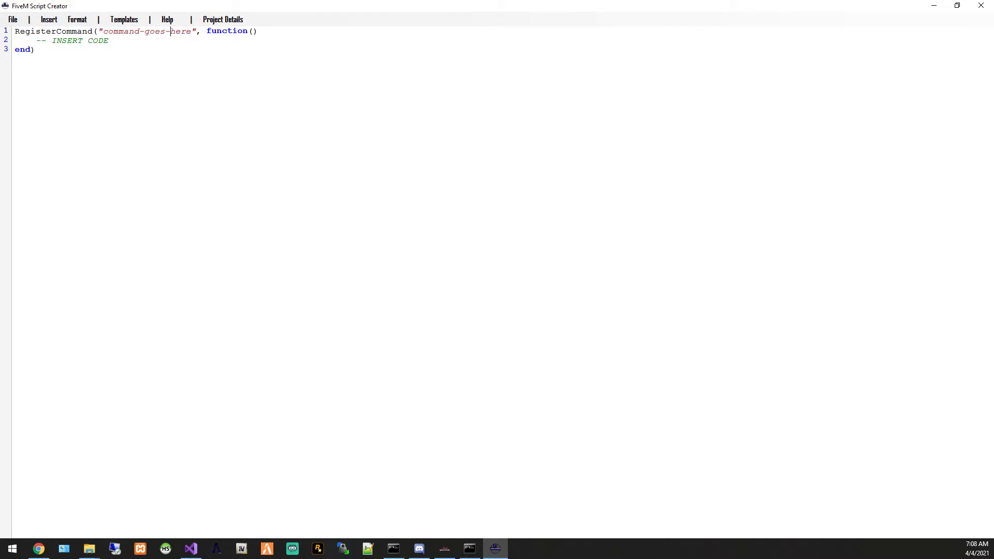
Rename the command placeholder to test and insert a TriggerServerEvent line inside it
{"action": "double_click", "coordinate": [120, 32]}
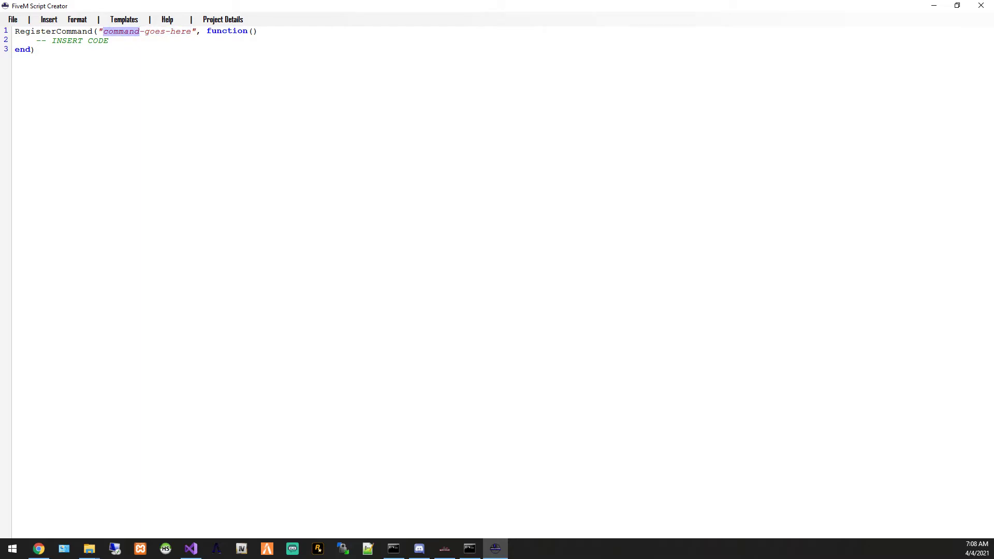
{"action": "left_click_drag", "start_coordinate": [117, 31], "coordinate": [190, 31]}
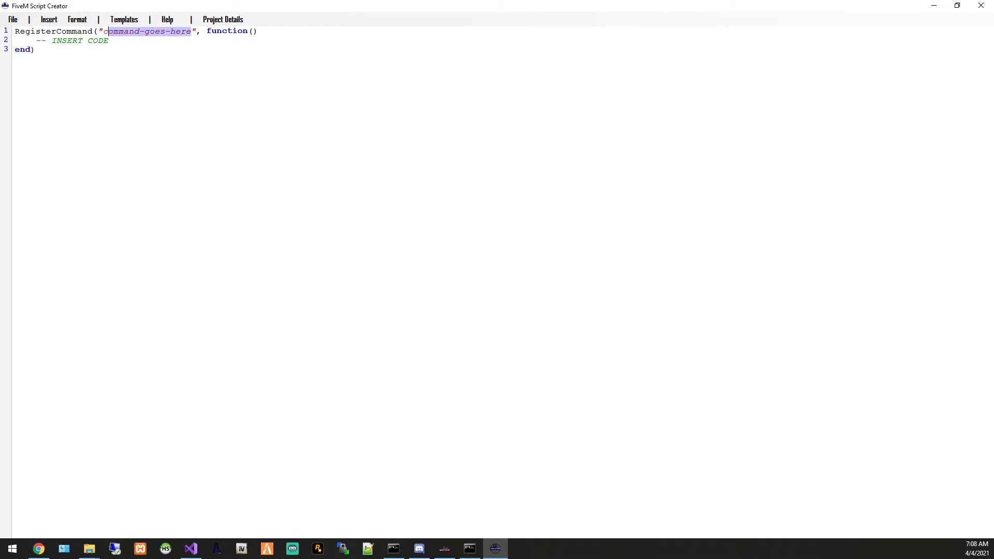
{"action": "type", "text": "test"}
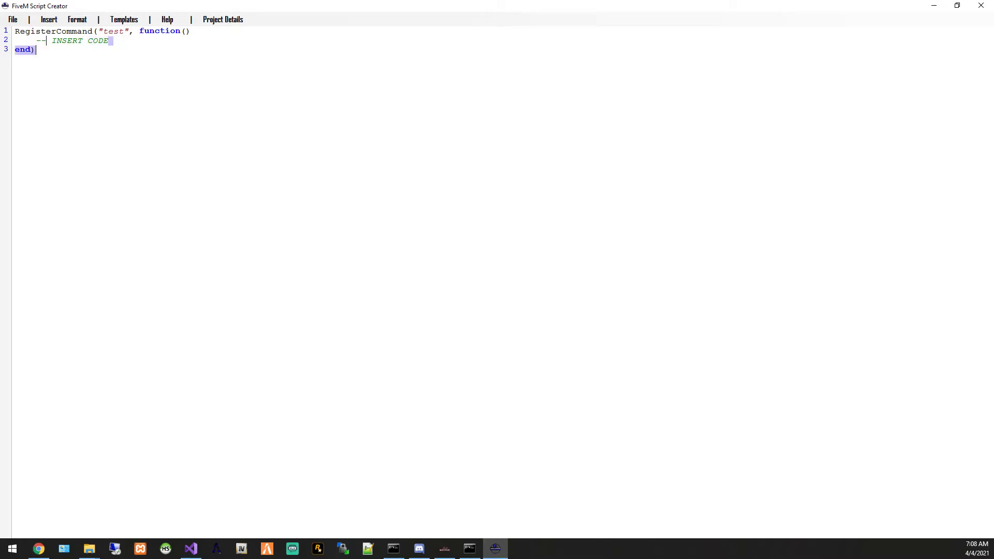
{"action": "left_click", "coordinate": [48, 19]}
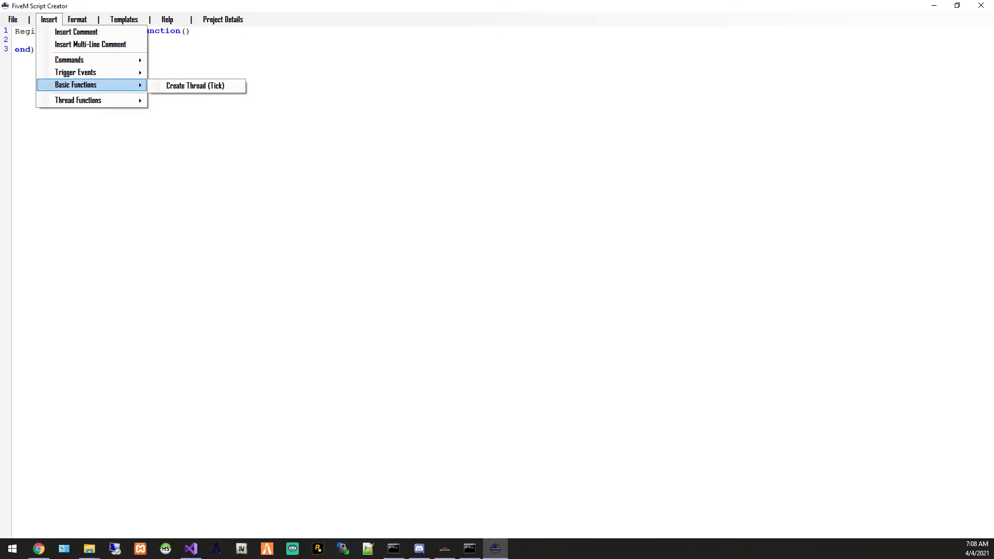
{"action": "mouse_move", "coordinate": [79, 100]}
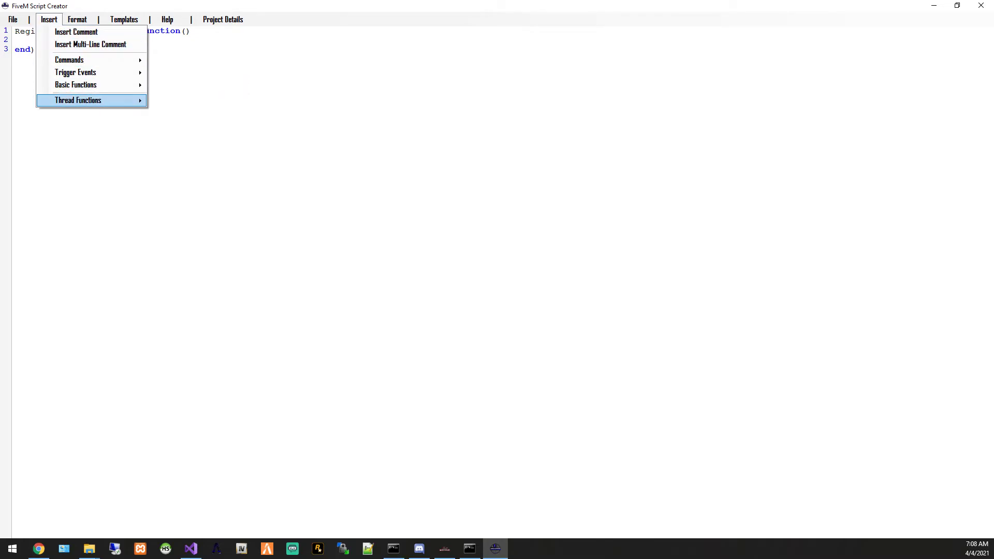
{"action": "mouse_move", "coordinate": [75, 71]}
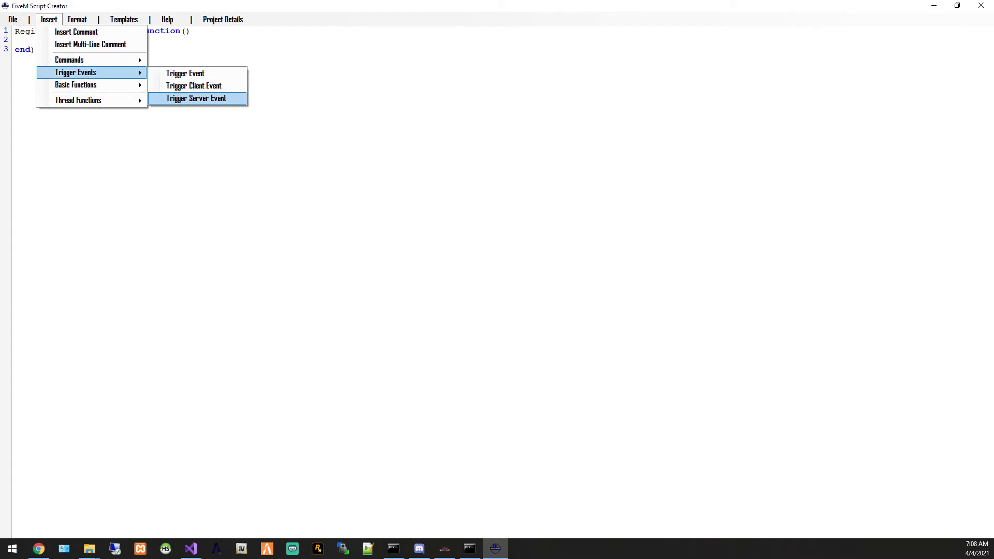
{"action": "left_click", "coordinate": [196, 98]}
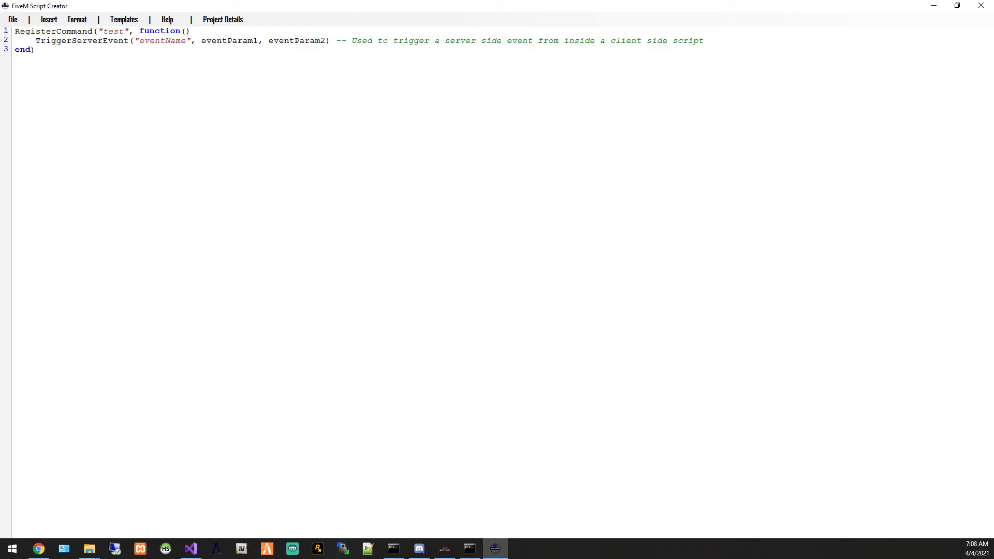
Insert a Citizen.CreateThread block with an INSERT CODE placeholder below the test command
{"action": "key", "text": "Enter"}
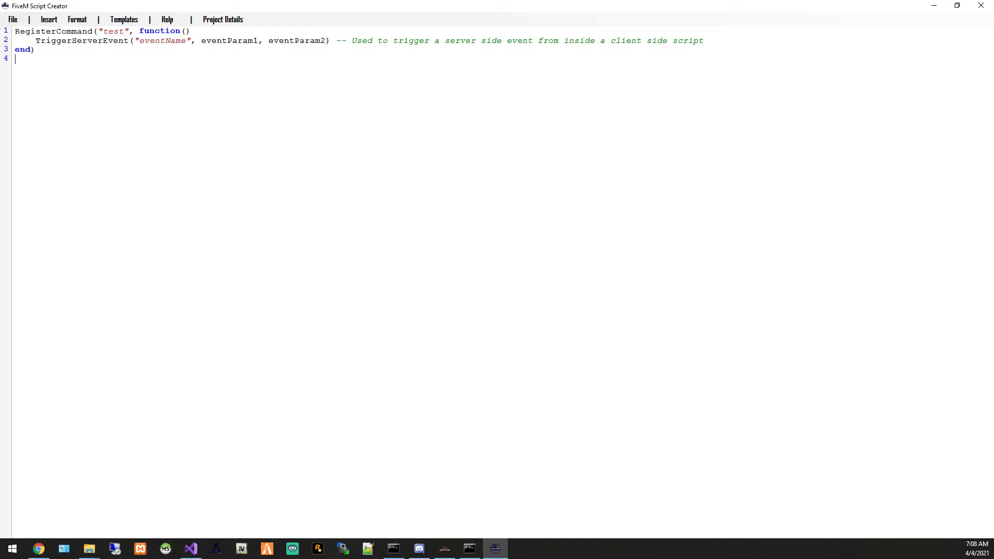
{"action": "left_click", "coordinate": [48, 19]}
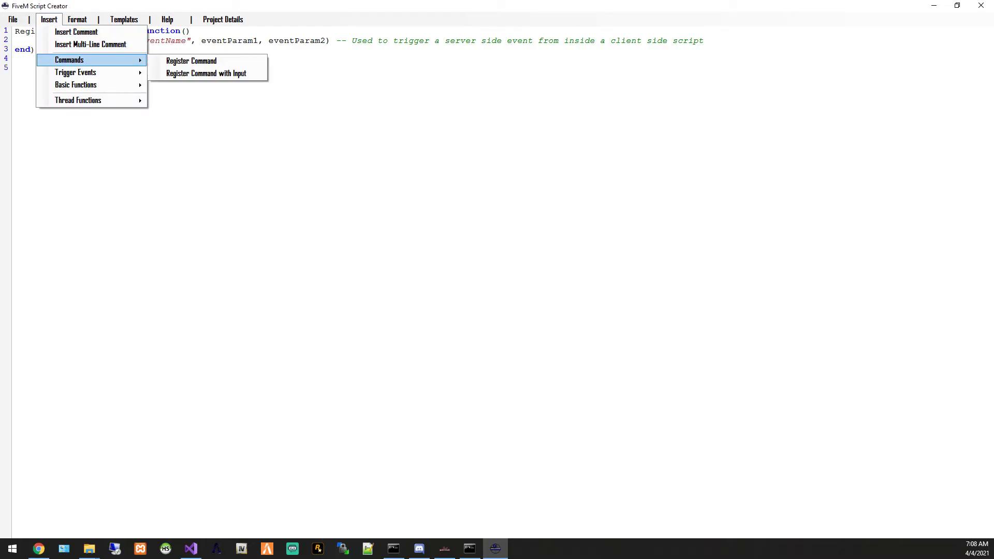
{"action": "mouse_move", "coordinate": [76, 85]}
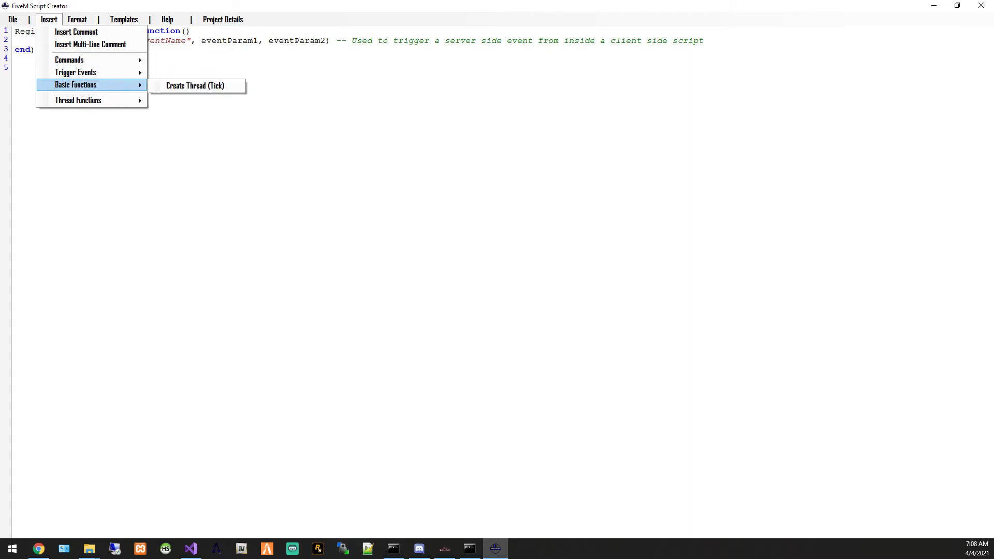
{"action": "mouse_move", "coordinate": [195, 85]}
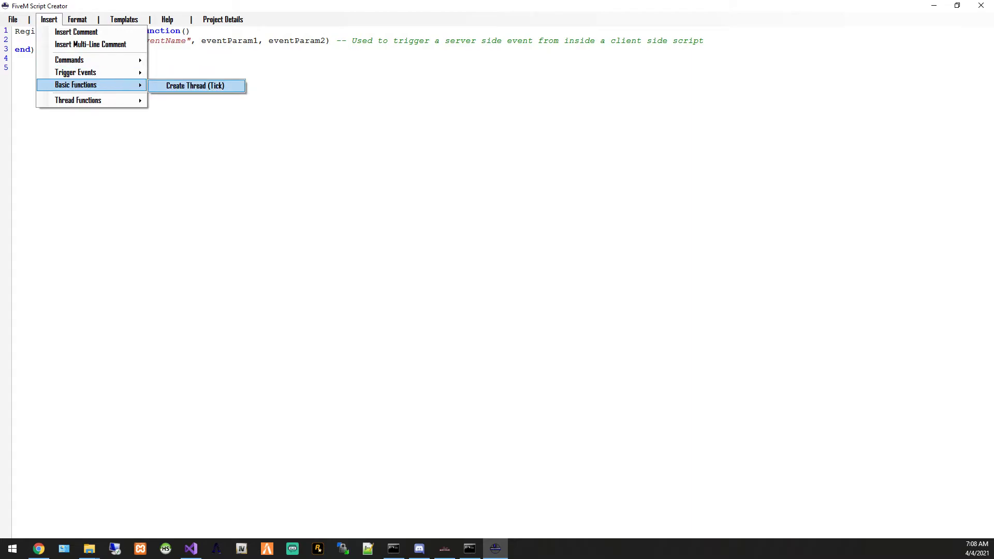
{"action": "left_click", "coordinate": [196, 86]}
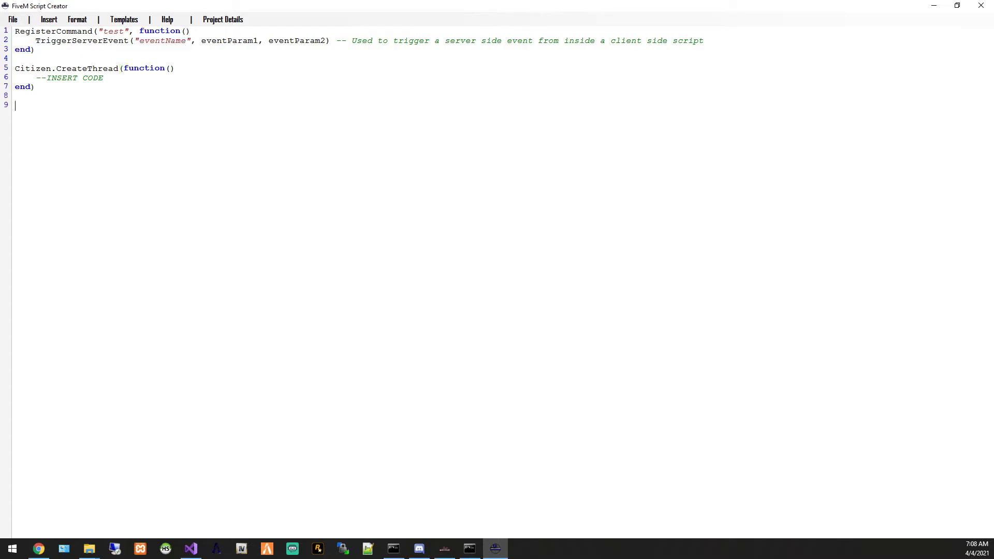
{"action": "left_click", "coordinate": [48, 19]}
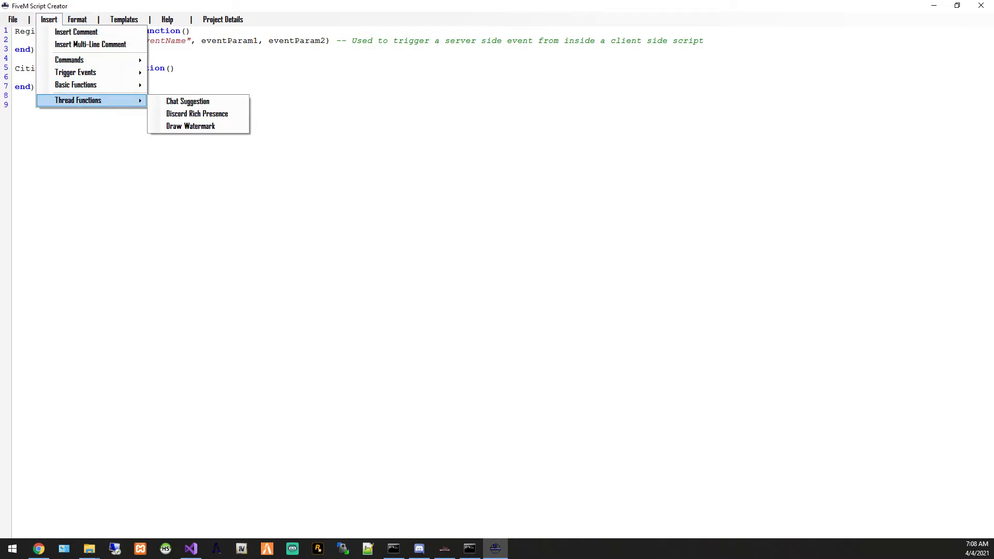
Insert a chat suggestion thread for /test described as 'This launches a server event'
{"action": "left_click", "coordinate": [187, 101]}
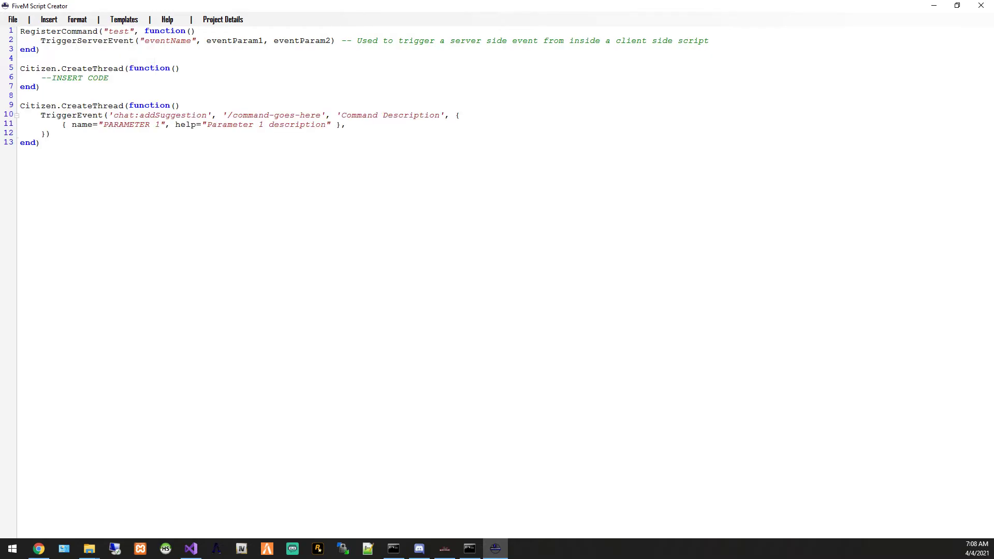
{"action": "double_click", "coordinate": [118, 32]}
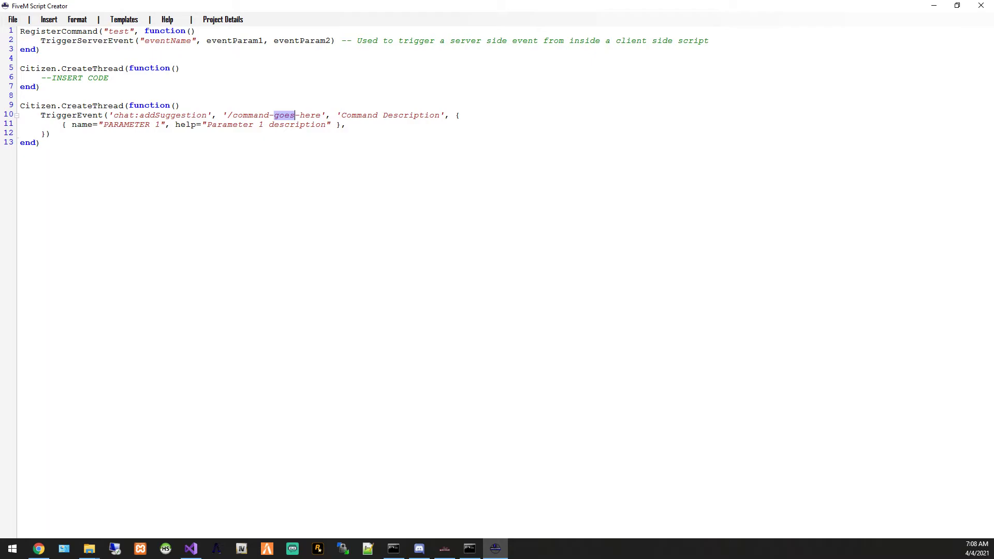
{"action": "type", "text": "/test"}
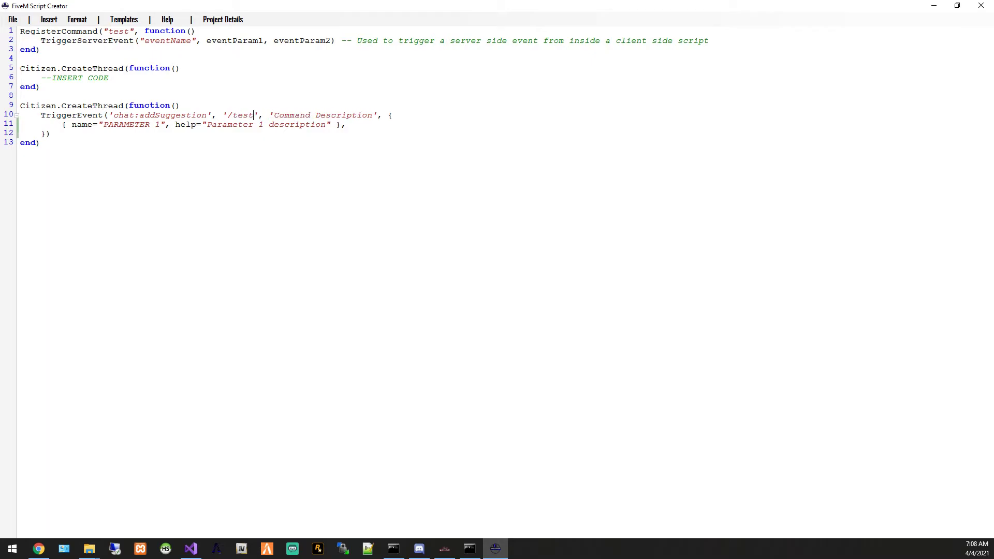
{"action": "double_click", "coordinate": [322, 115]}
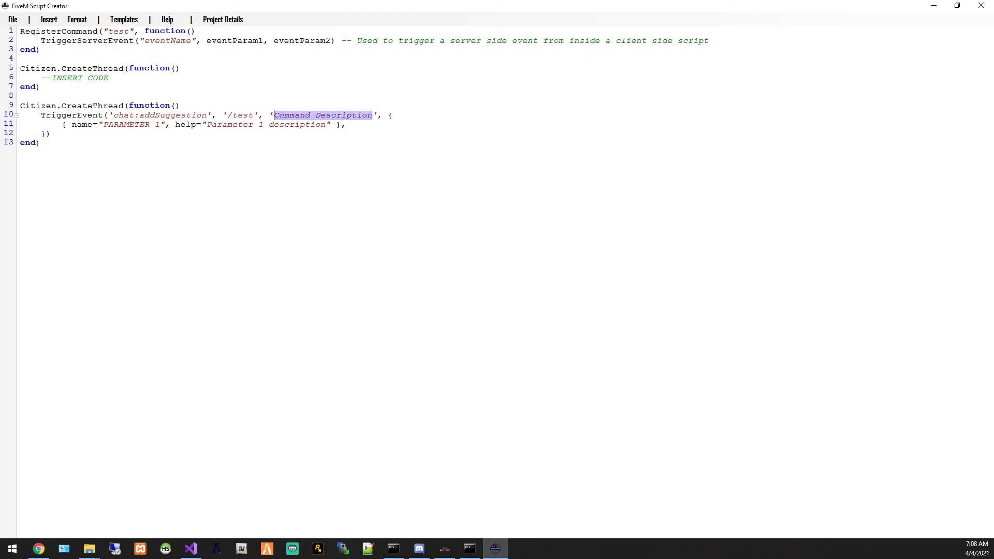
{"action": "type", "text": "This launches a server"}
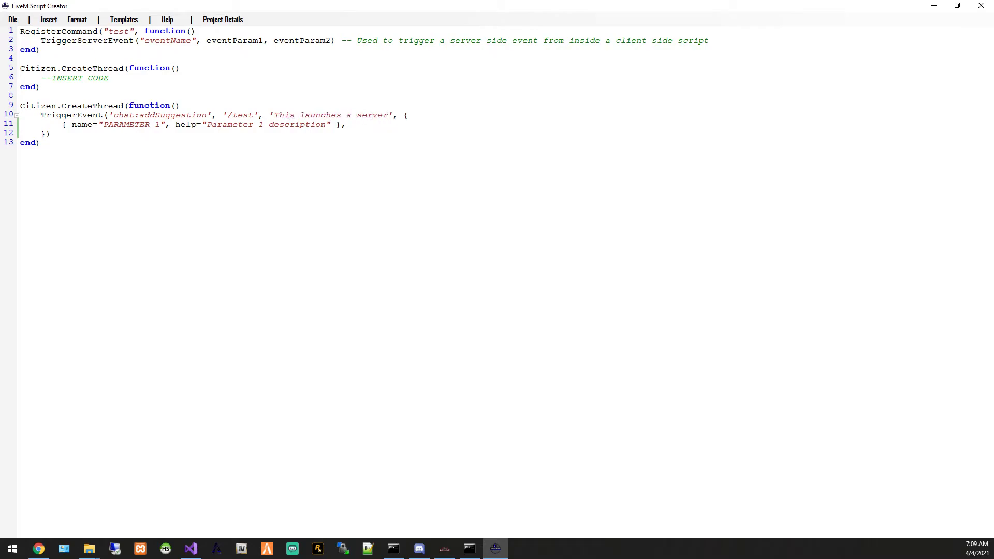
{"action": "type", "text": "event"}
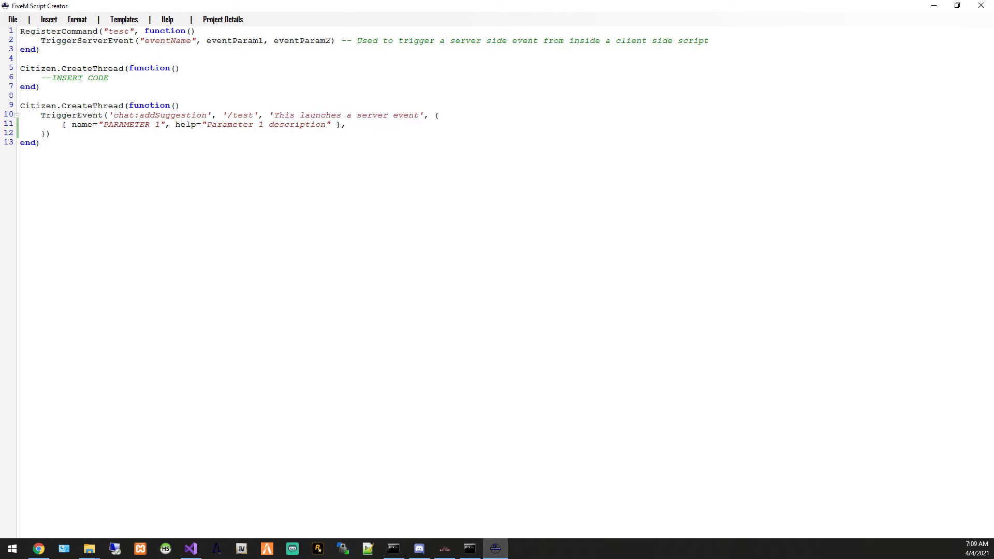
Delete the suggestion's parameter entry and add a blank line after the thread
{"action": "left_click_drag", "start_coordinate": [62, 125], "coordinate": [346, 125]}
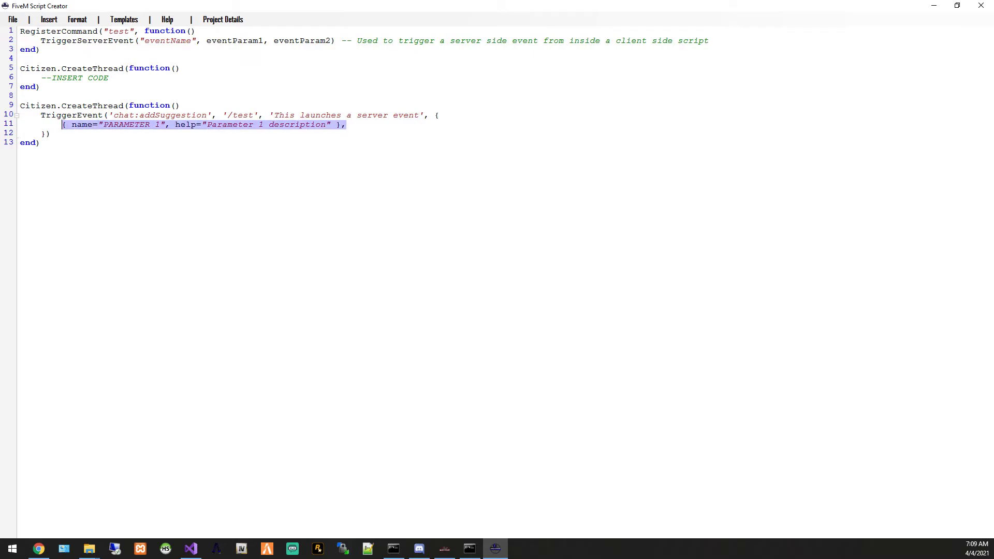
{"action": "key", "text": "Delete"}
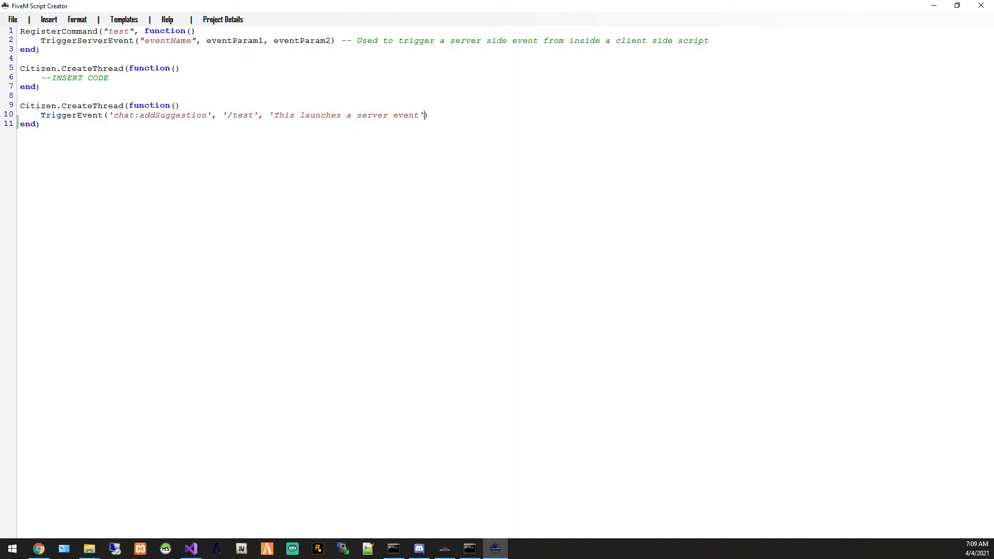
{"action": "key", "text": "enter"}
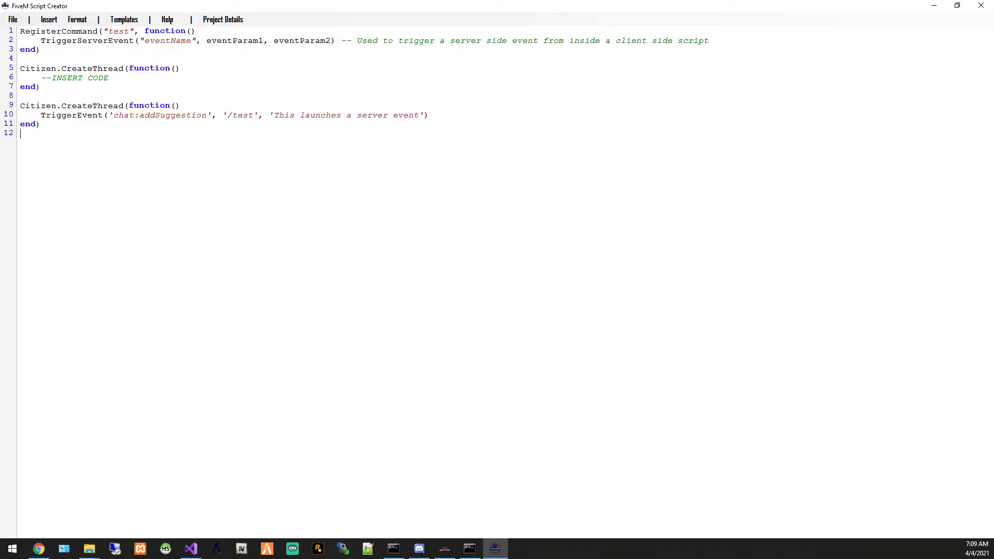
{"action": "left_click", "coordinate": [49, 19]}
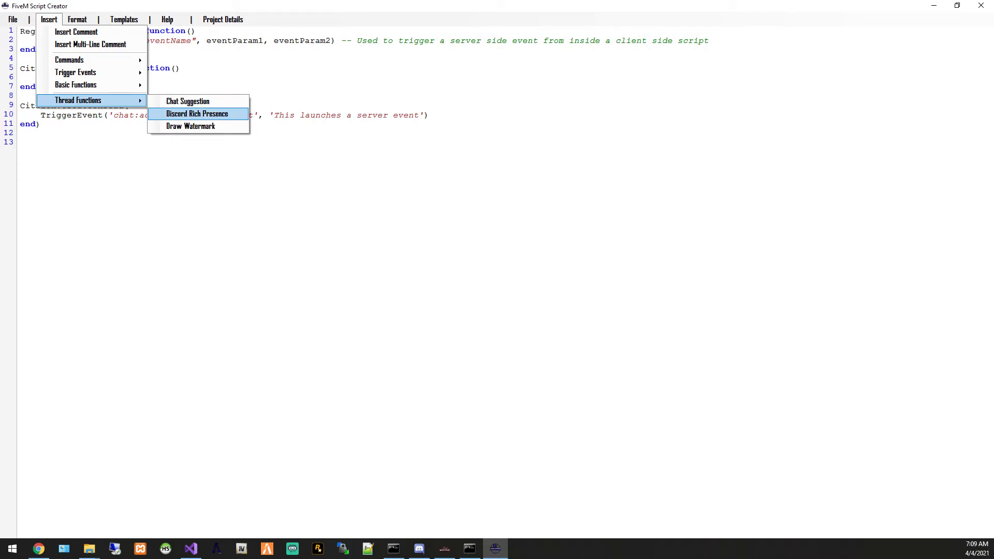
Insert the Discord Rich Presence thread and set its connect address to 2151515.5151.5415:30120
{"action": "left_click", "coordinate": [196, 113]}
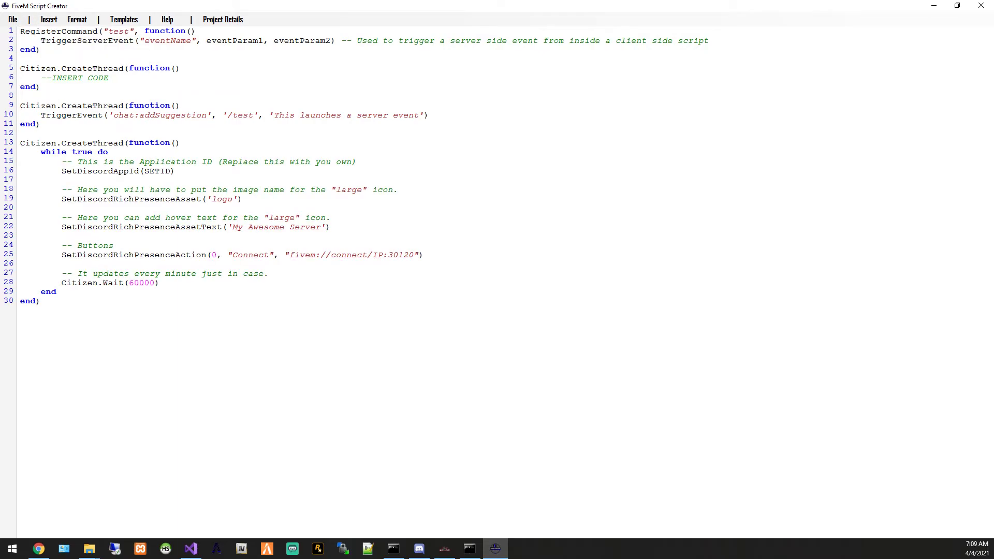
{"action": "double_click", "coordinate": [158, 172]}
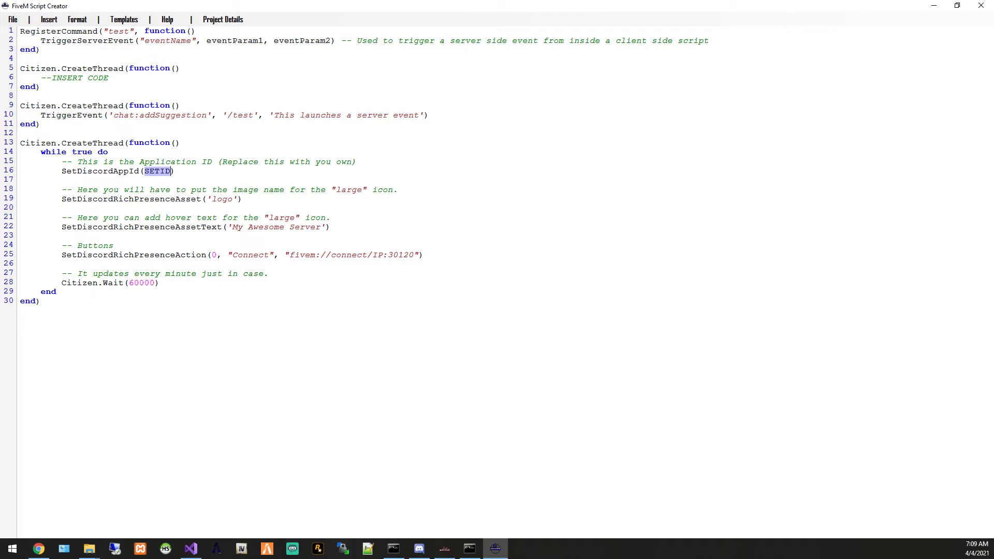
{"action": "left_click", "coordinate": [263, 227]}
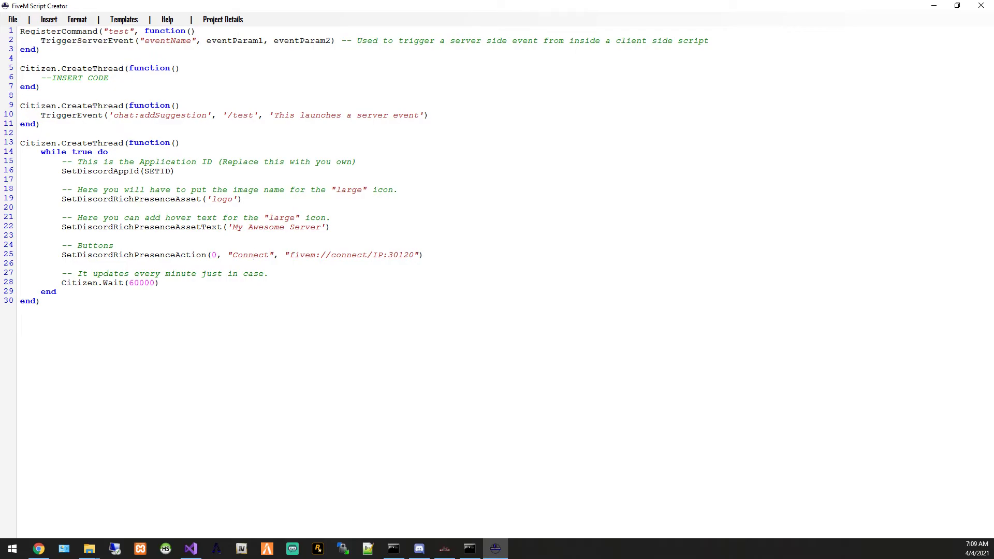
{"action": "double_click", "coordinate": [377, 254]}
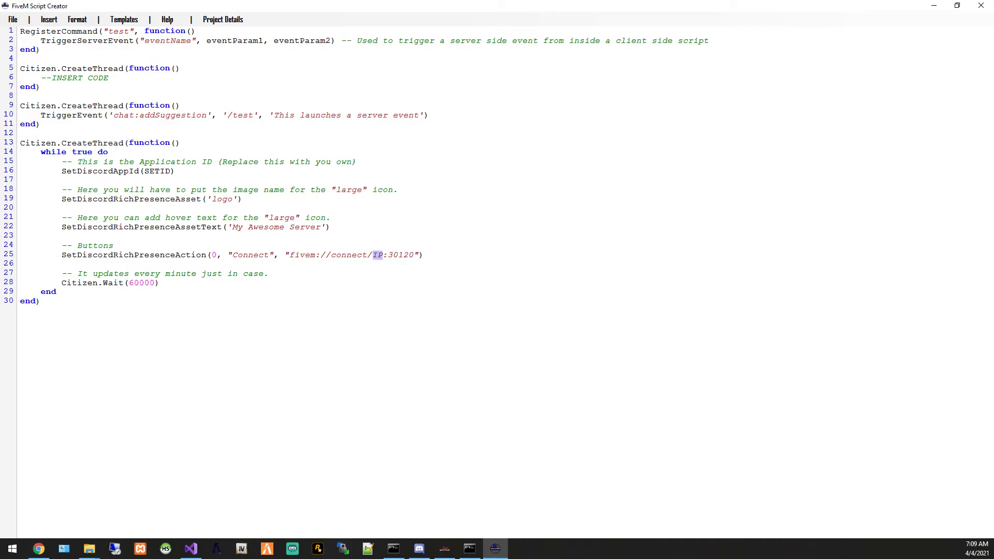
{"action": "type", "text": "2151515"}
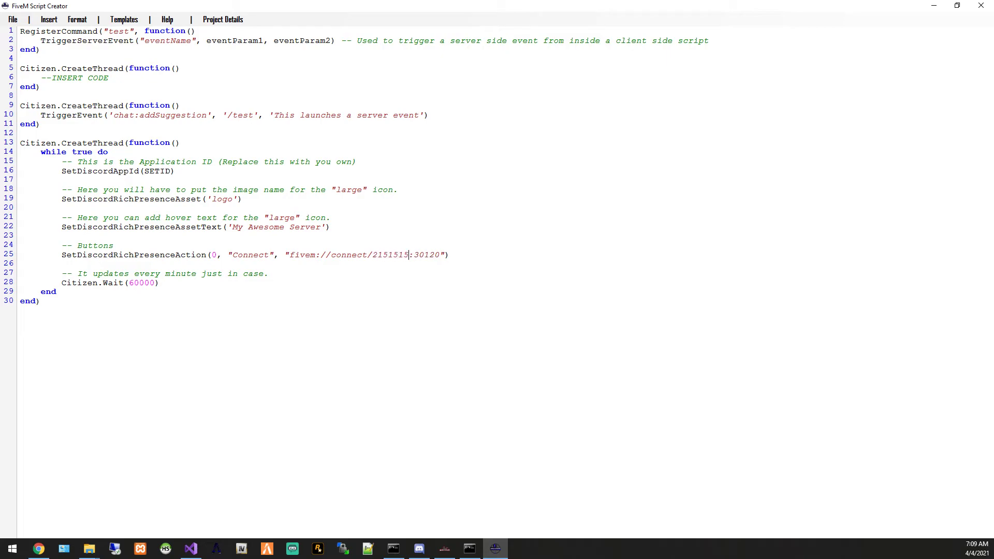
{"action": "type", "text": ".5151.5415"}
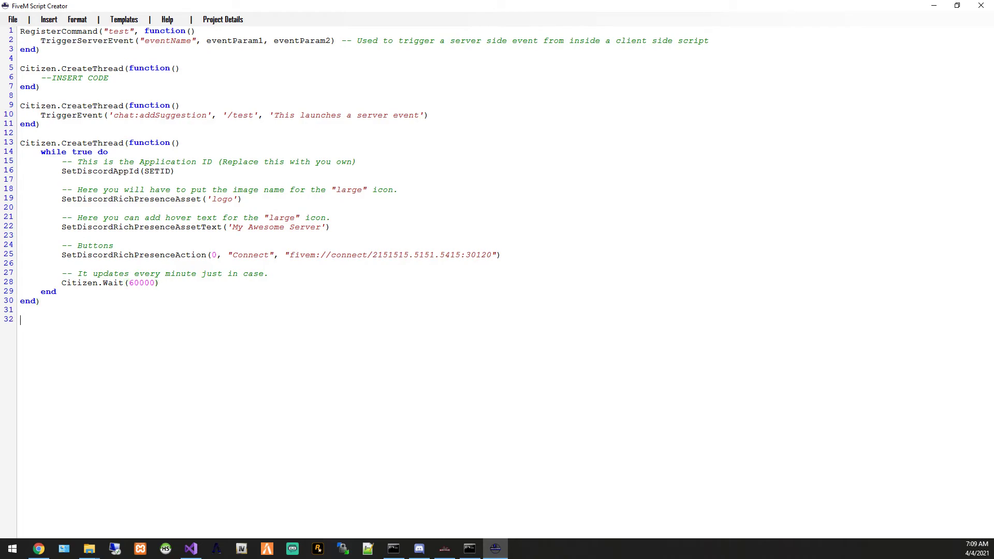
Insert the Draw Watermark thread and select its text position value
{"action": "left_click", "coordinate": [49, 19]}
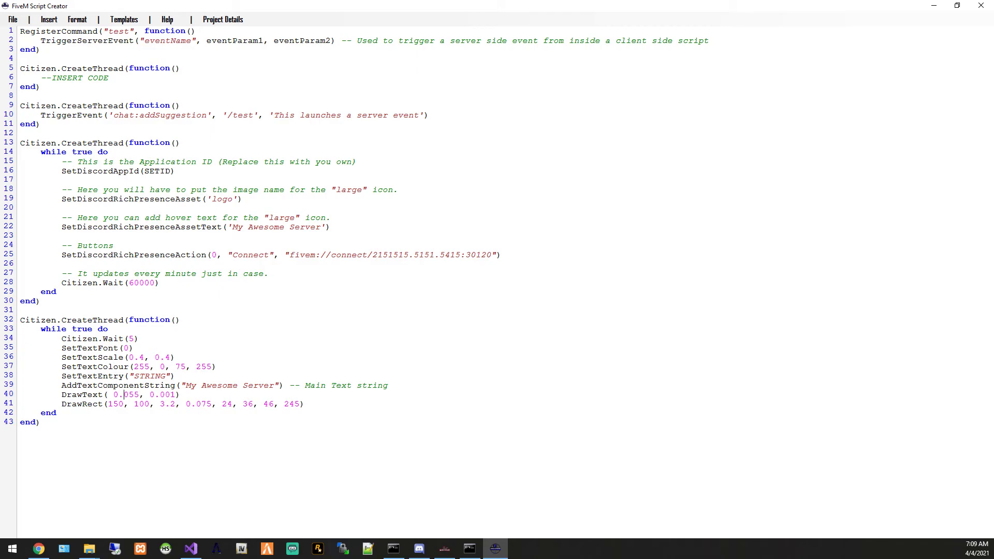
{"action": "double_click", "coordinate": [162, 394]}
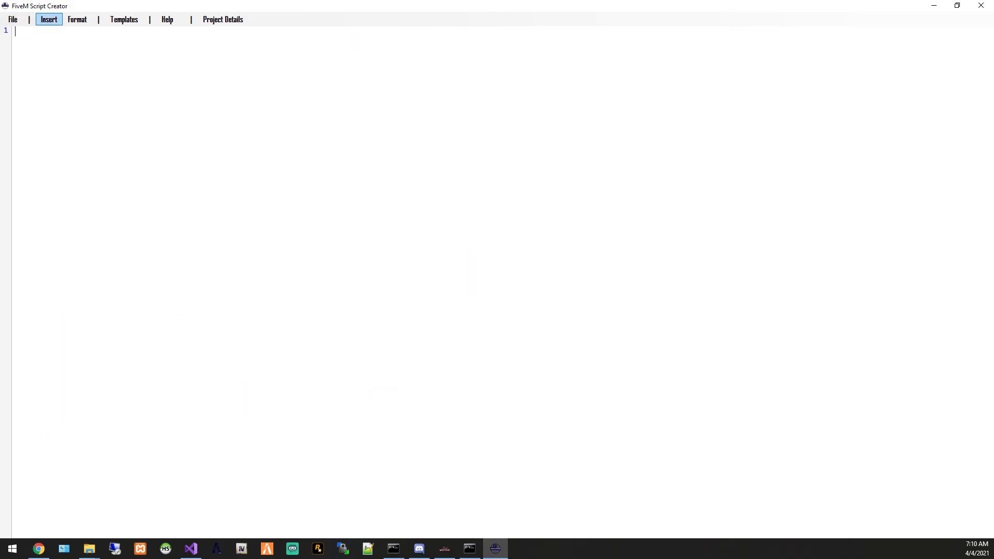
Set the editor font to Microsoft Sans Serif size 16
{"action": "left_click", "coordinate": [77, 19]}
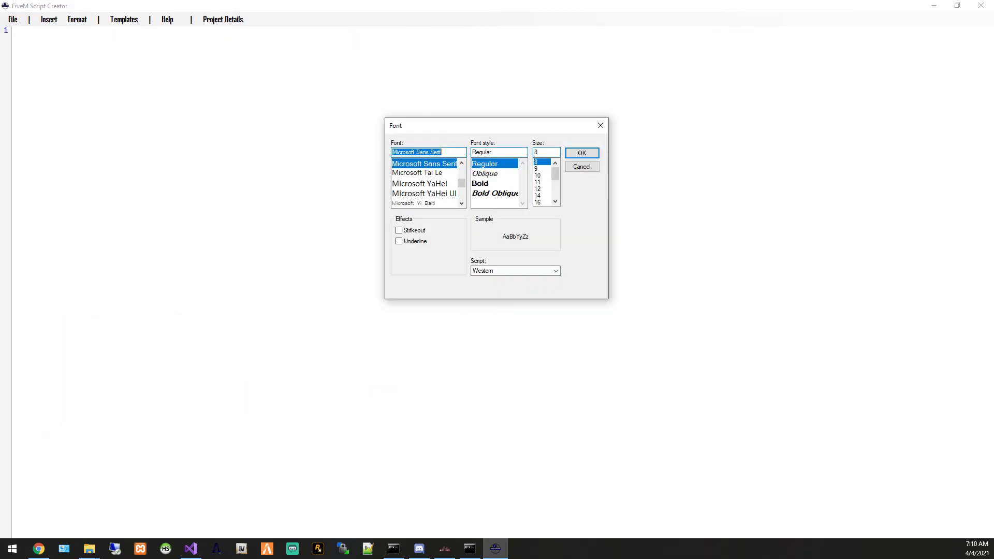
{"action": "left_click", "coordinate": [537, 202]}
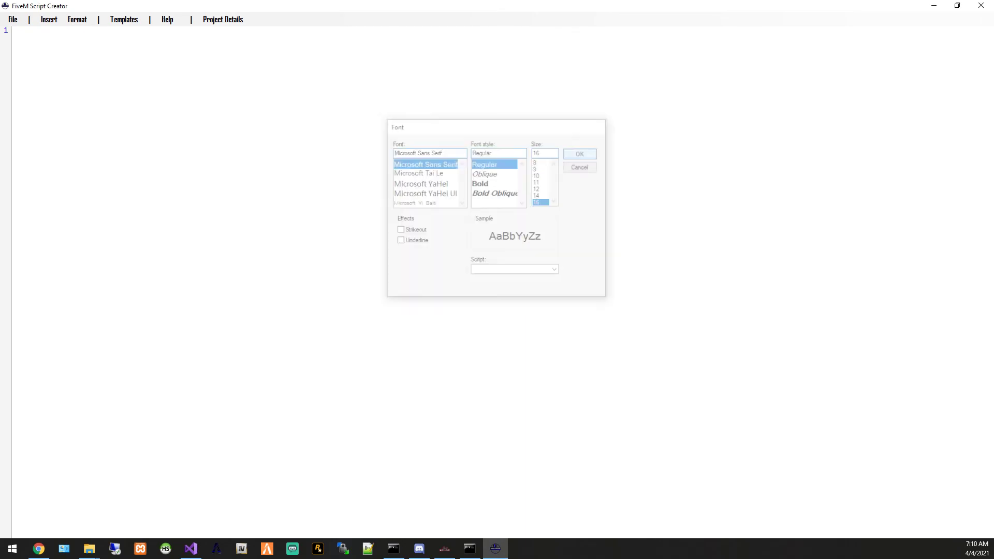
{"action": "left_click", "coordinate": [579, 154]}
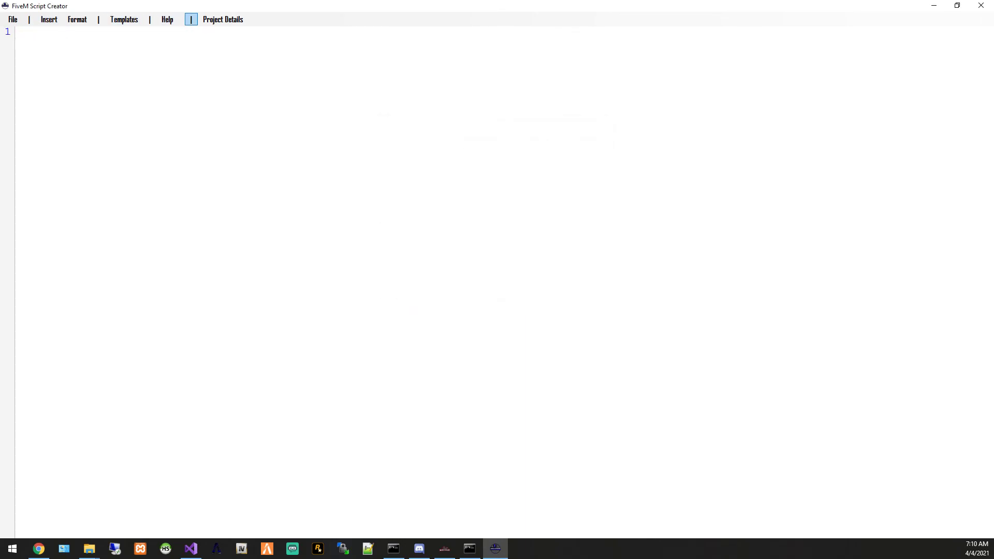
Load and clear the dv template, then open the FiveM Script Creator (LUA) download page
{"action": "left_click", "coordinate": [124, 19]}
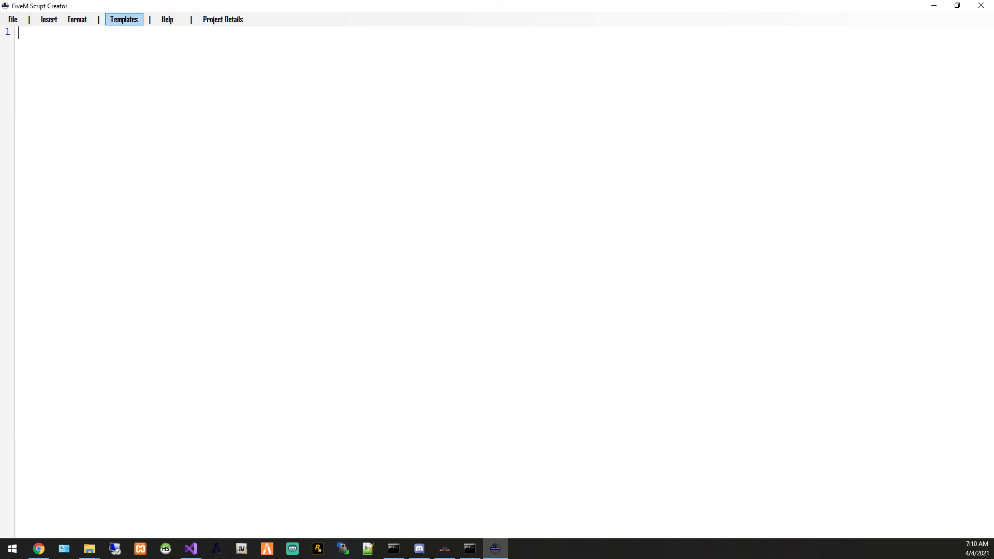
{"action": "left_click", "coordinate": [124, 19]}
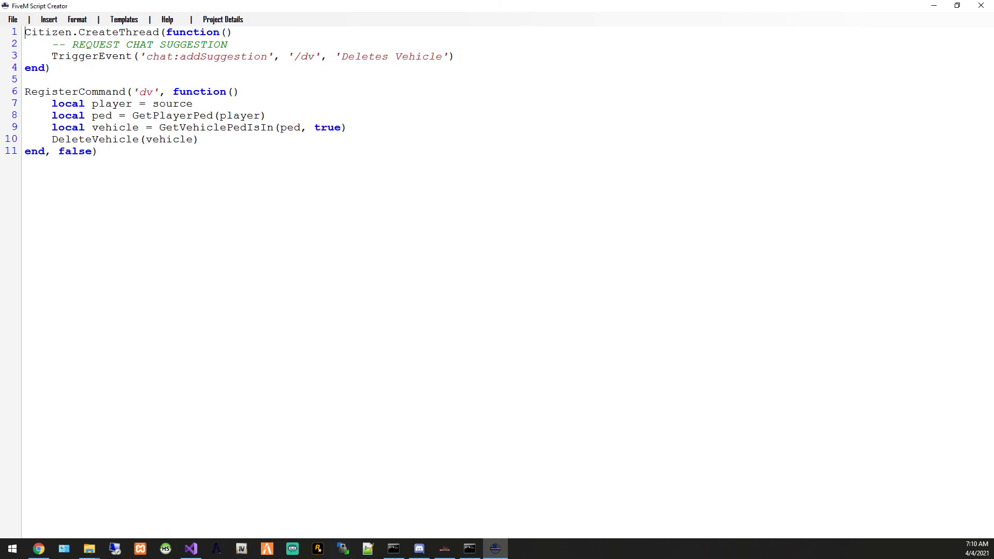
{"action": "left_click_drag", "start_coordinate": [24, 80], "coordinate": [98, 151]}
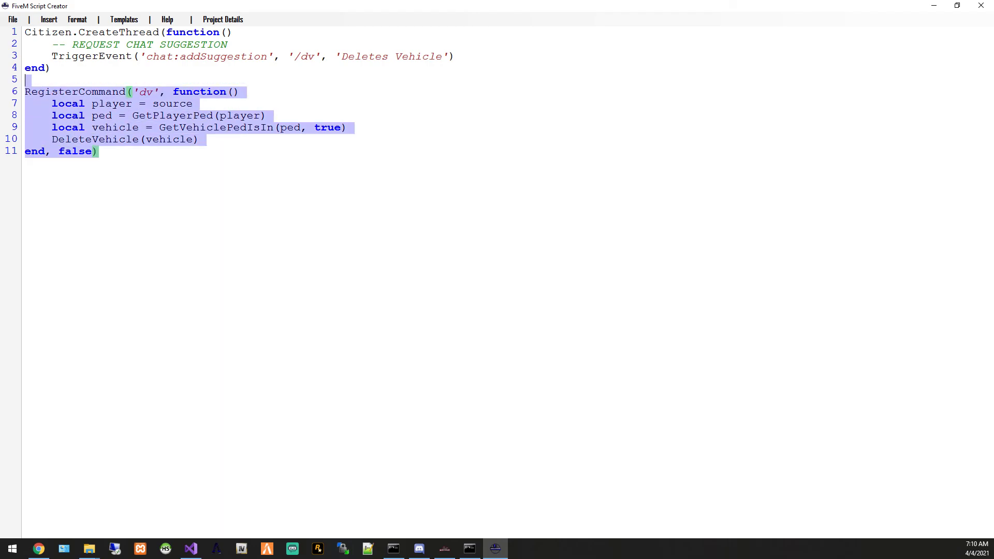
{"action": "left_click", "coordinate": [12, 19]}
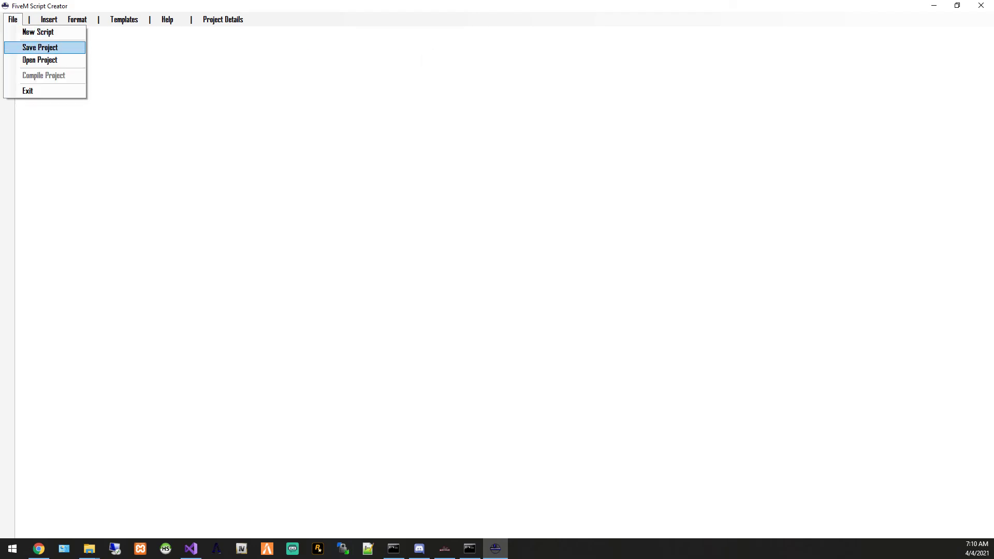
{"action": "mouse_move", "coordinate": [28, 91]}
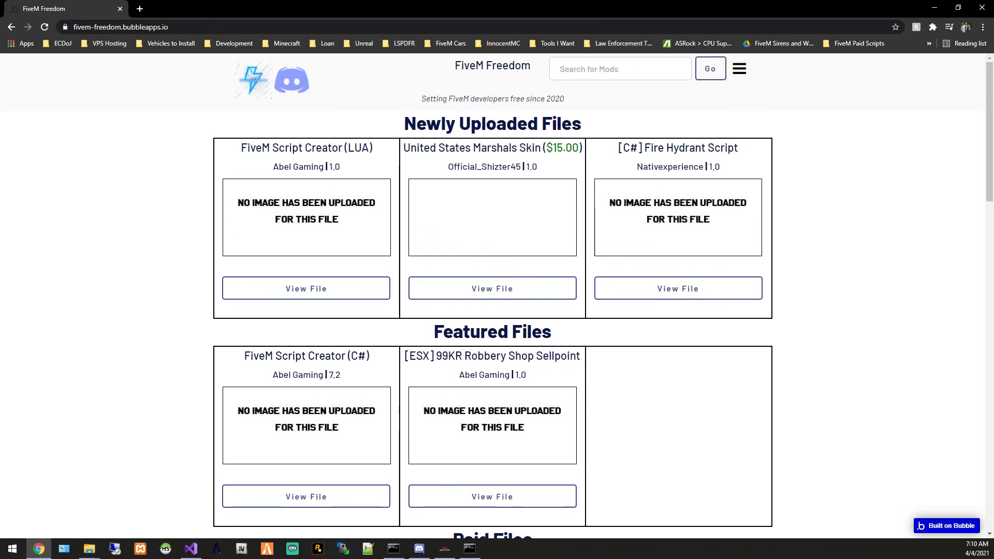
{"action": "left_click", "coordinate": [305, 289]}
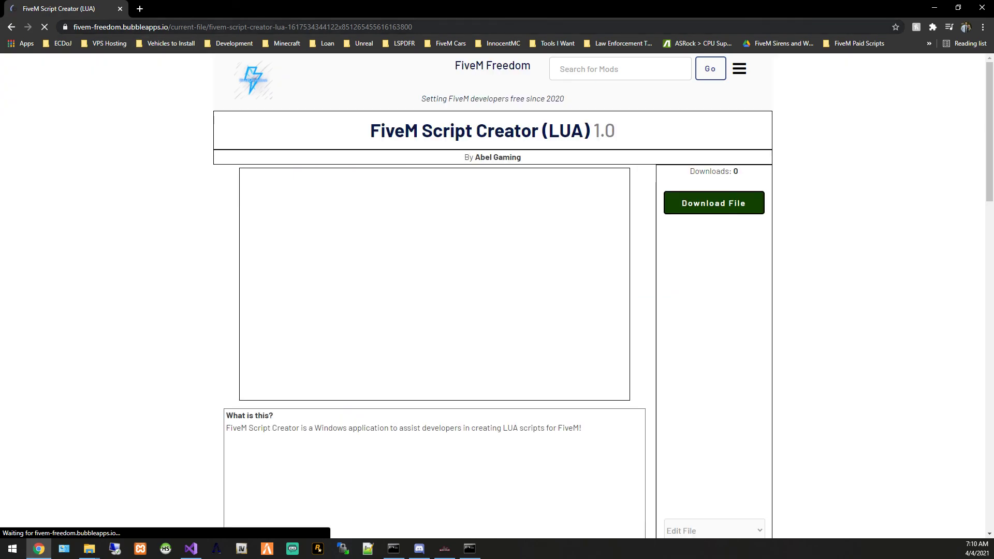